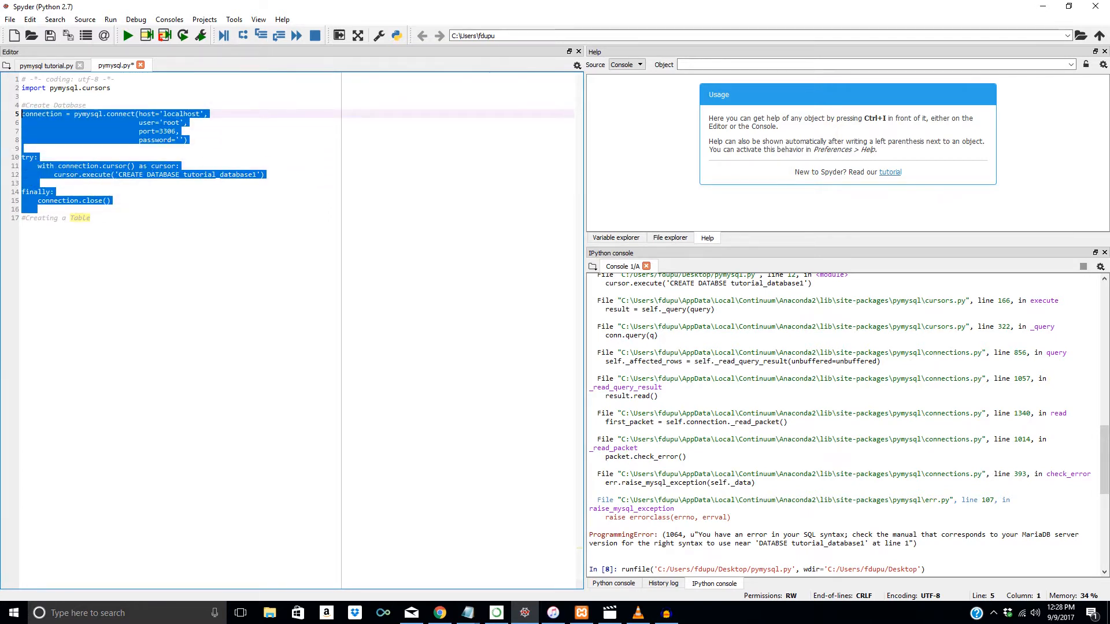
Step: Comment out the old create-database code (lines 5–16) with Ctrl+1, leaving the Creating a Table section active
{"action": "key", "text": "ctrl+1"}
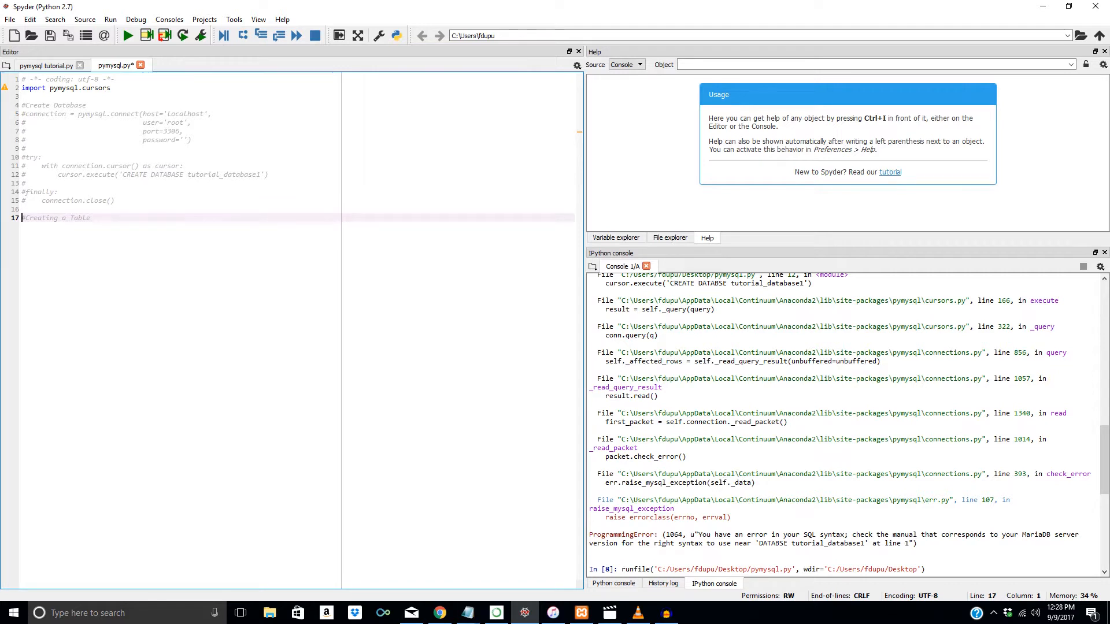
{"action": "left_click", "coordinate": [89, 218]}
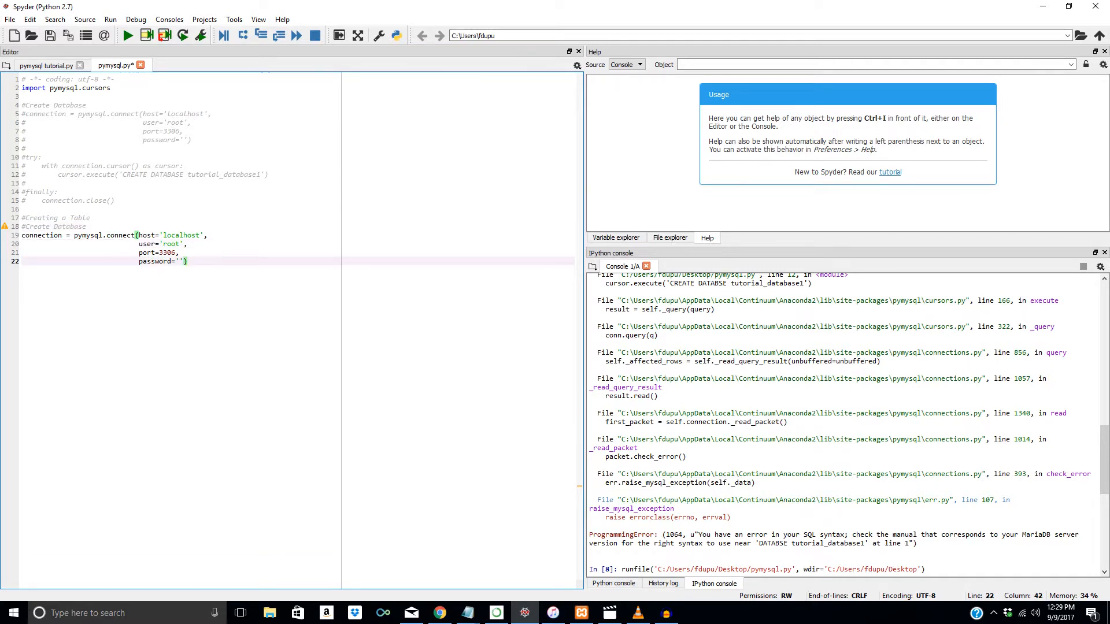
Step: Add db='tutorial_database1' and cursorclass=pymysql.cursors.DictCursor to the pymysql.connect call
{"action": "key", "text": "Enter"}
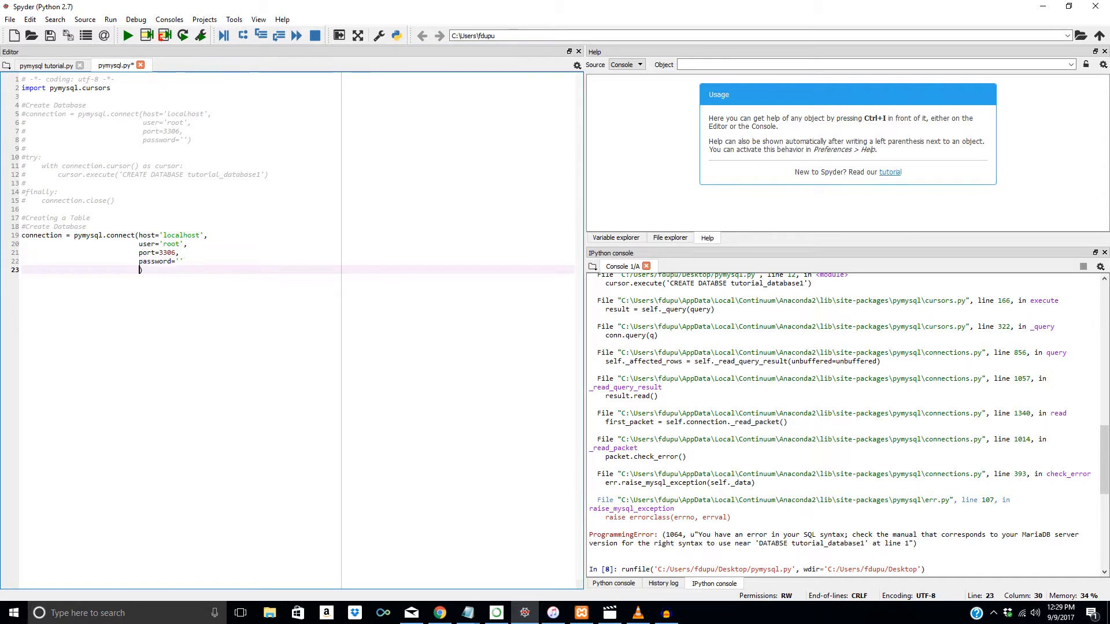
{"action": "type", "text": "db="}
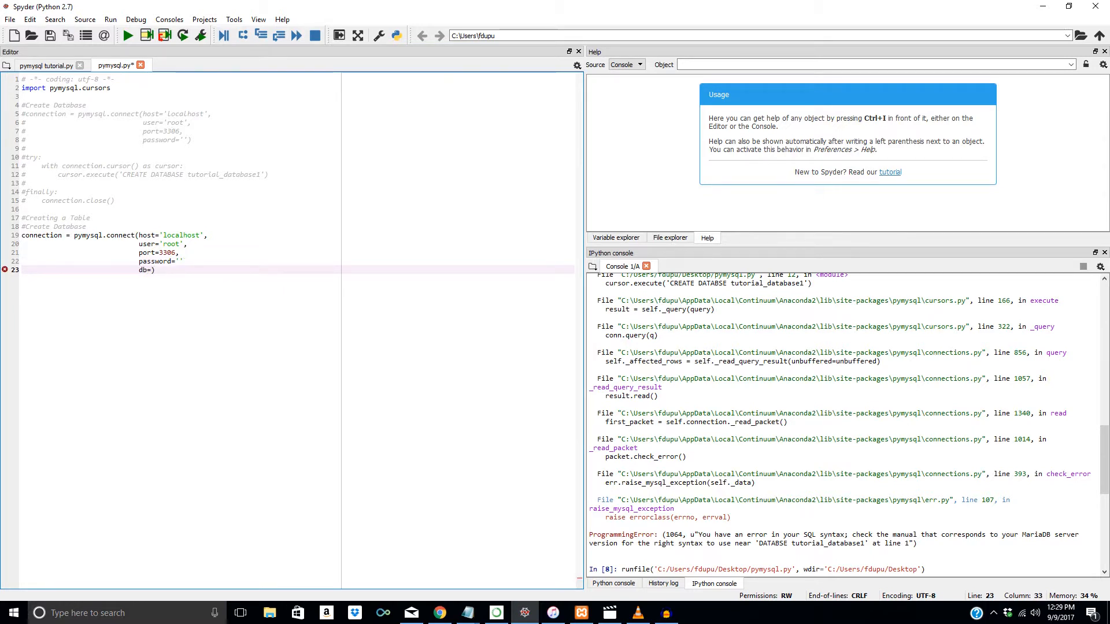
{"action": "type", "text": "''"}
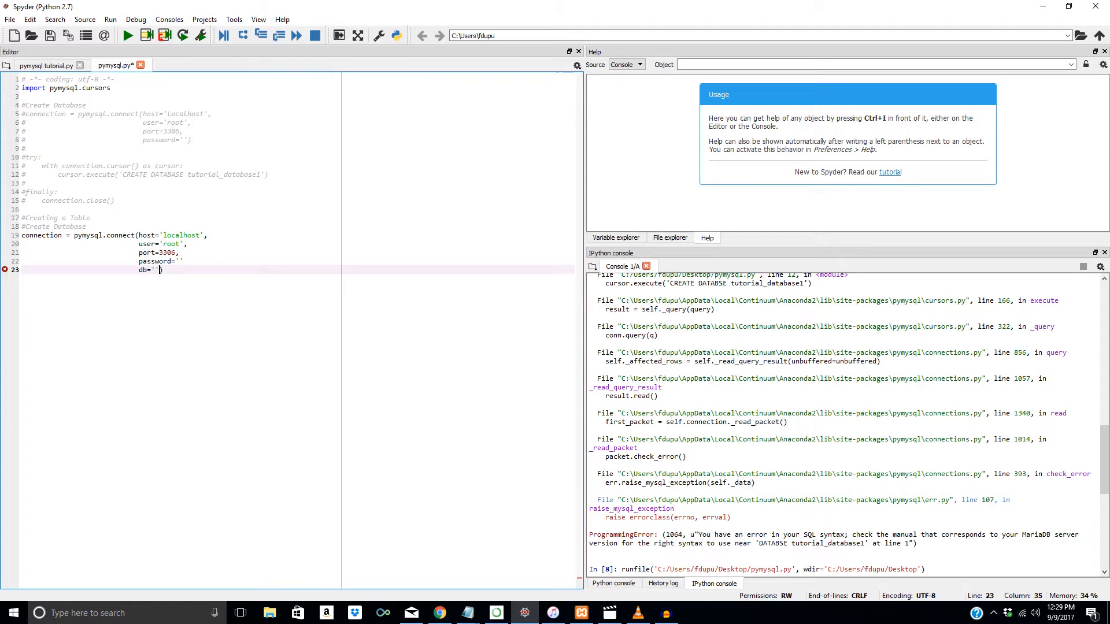
{"action": "type", "text": "tut"}
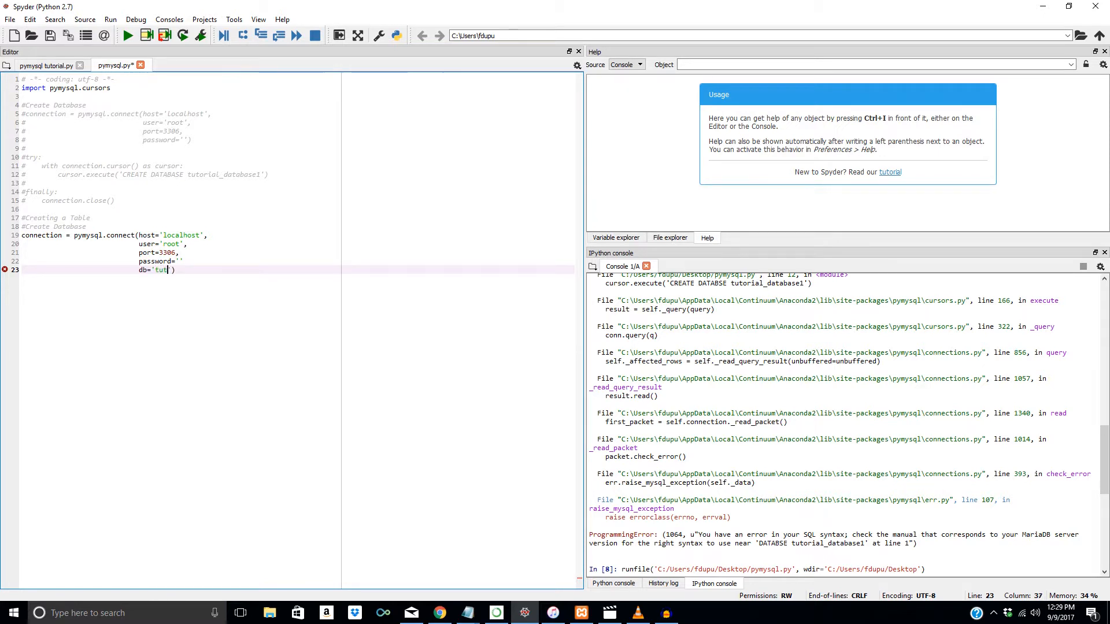
{"action": "type", "text": "orial_database1"}
{"action": "type", "text": "cursorclass="}
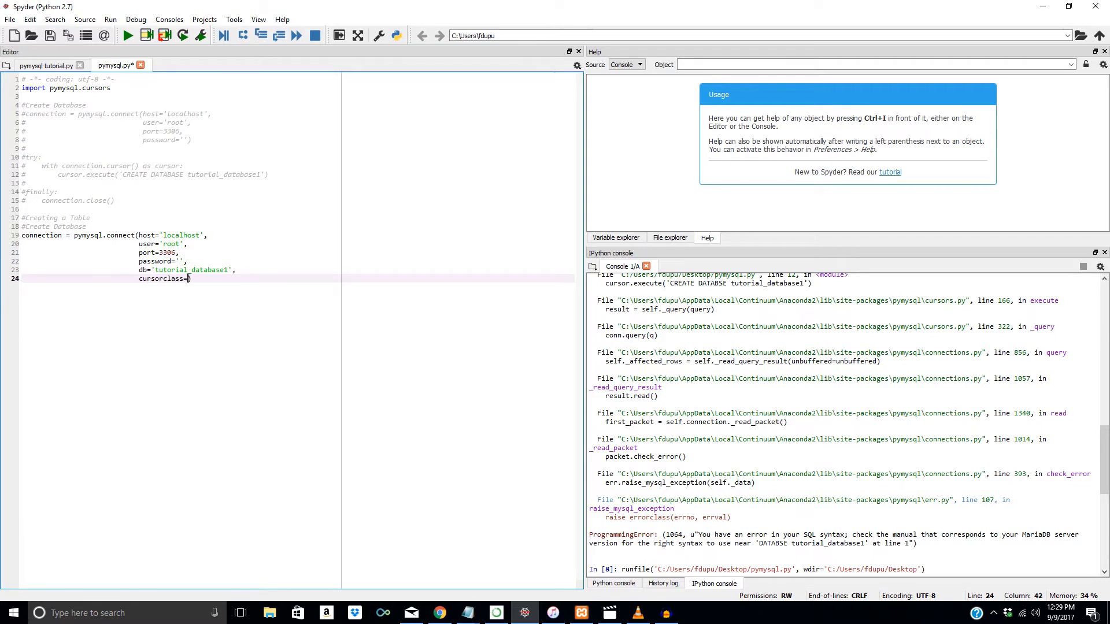
{"action": "type", "text": "pymysql.cursor"}
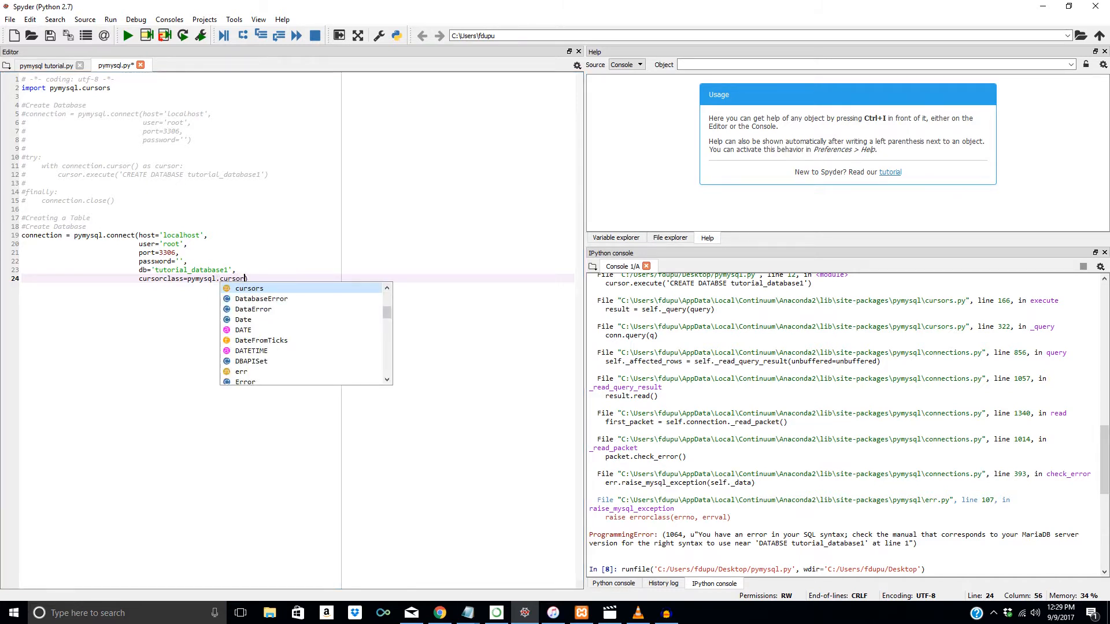
{"action": "type", "text": "DictCursor"}
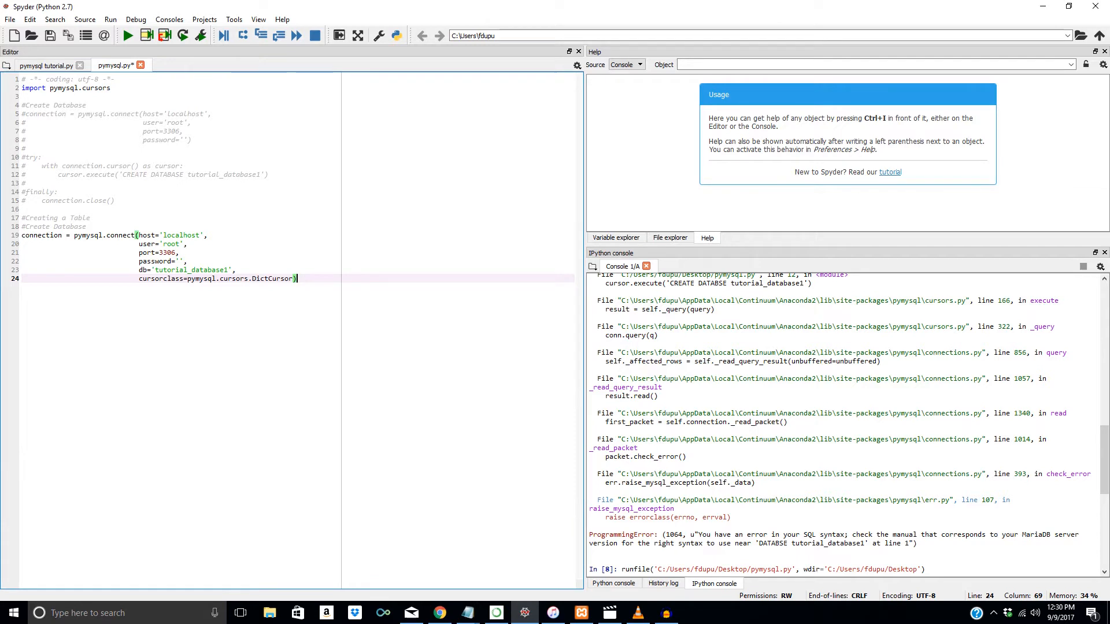
Step: Write a try/finally with connection.close(), 'with connection.cursor() as cursor:', and start cursor.execute
{"action": "key", "text": "Enter"}
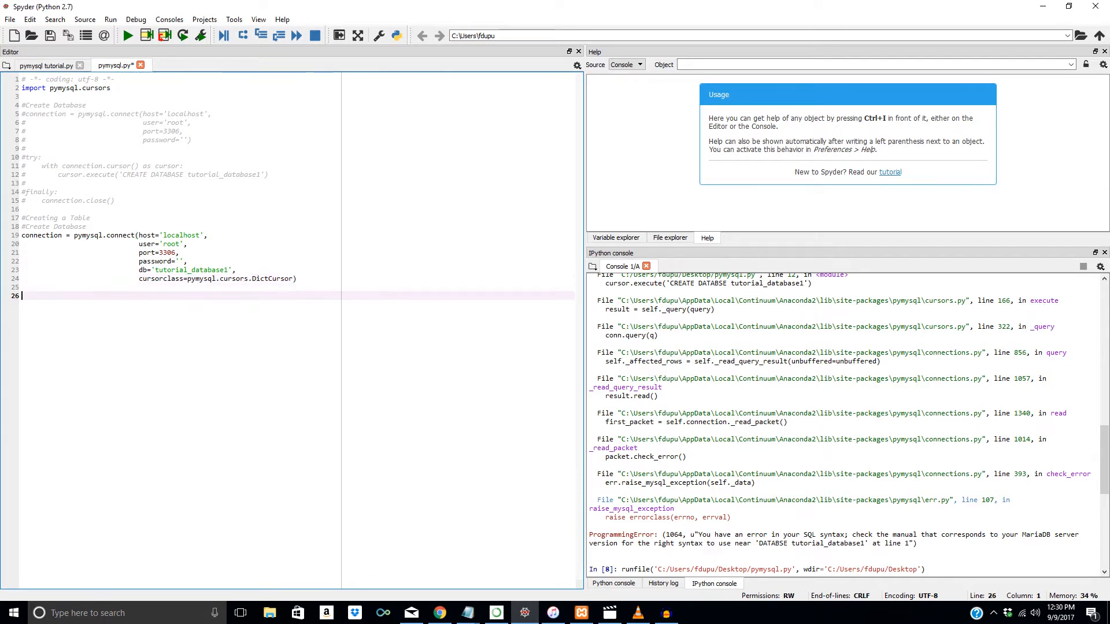
{"action": "type", "text": "try:"}
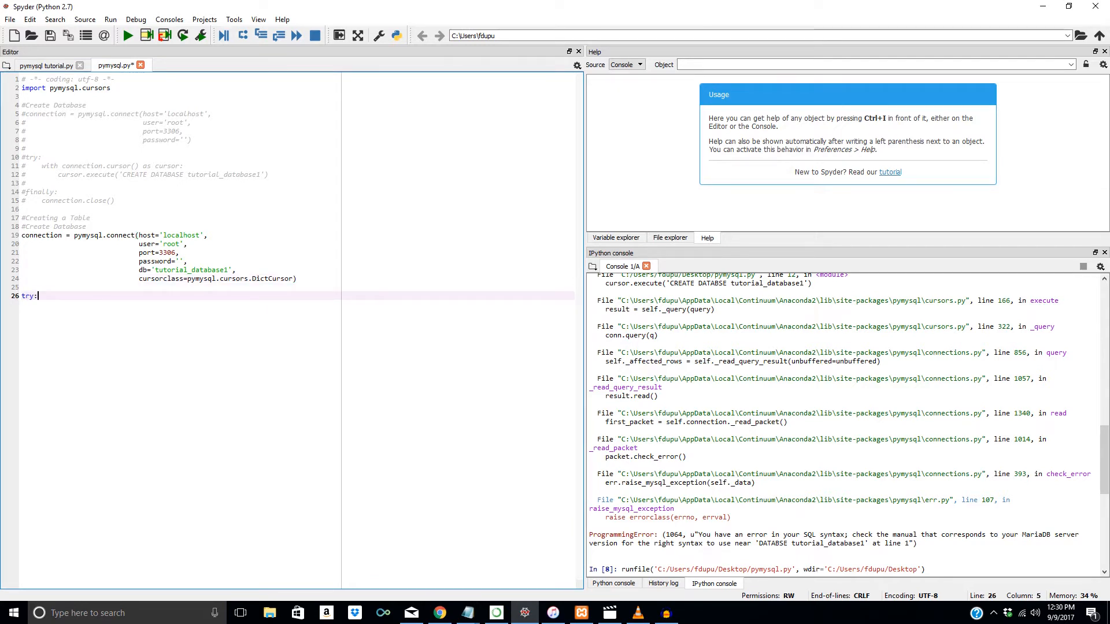
{"action": "type", "text": "finally"}
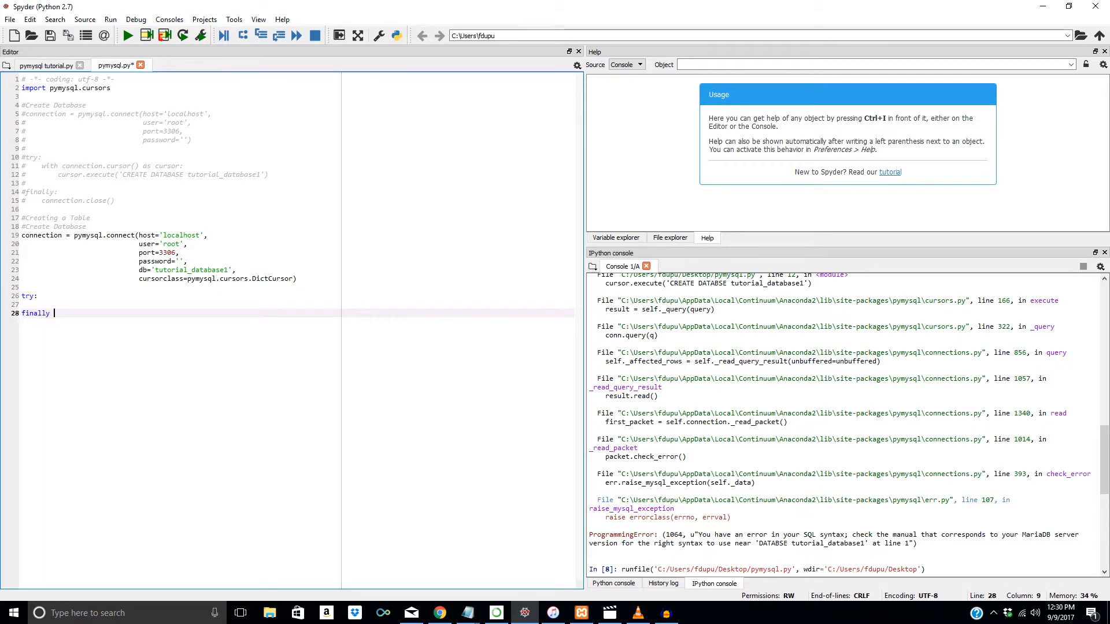
{"action": "type", "text": ":"}
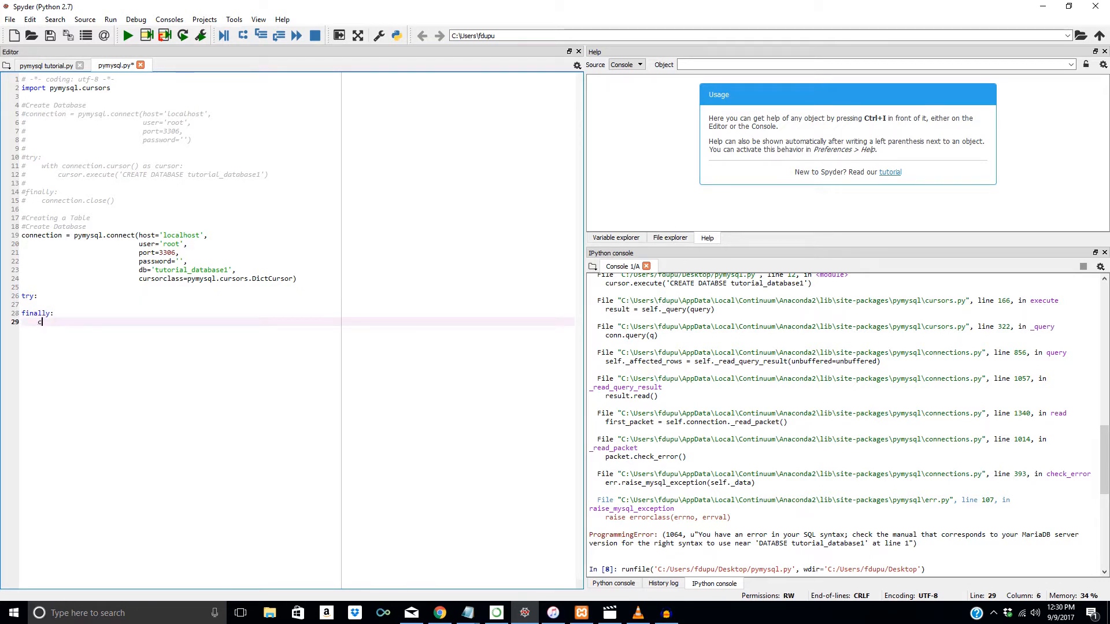
{"action": "type", "text": "onnection.close("}
{"action": "left_click", "coordinate": [295, 304]}
{"action": "type", "text": "with connection.cursor("}
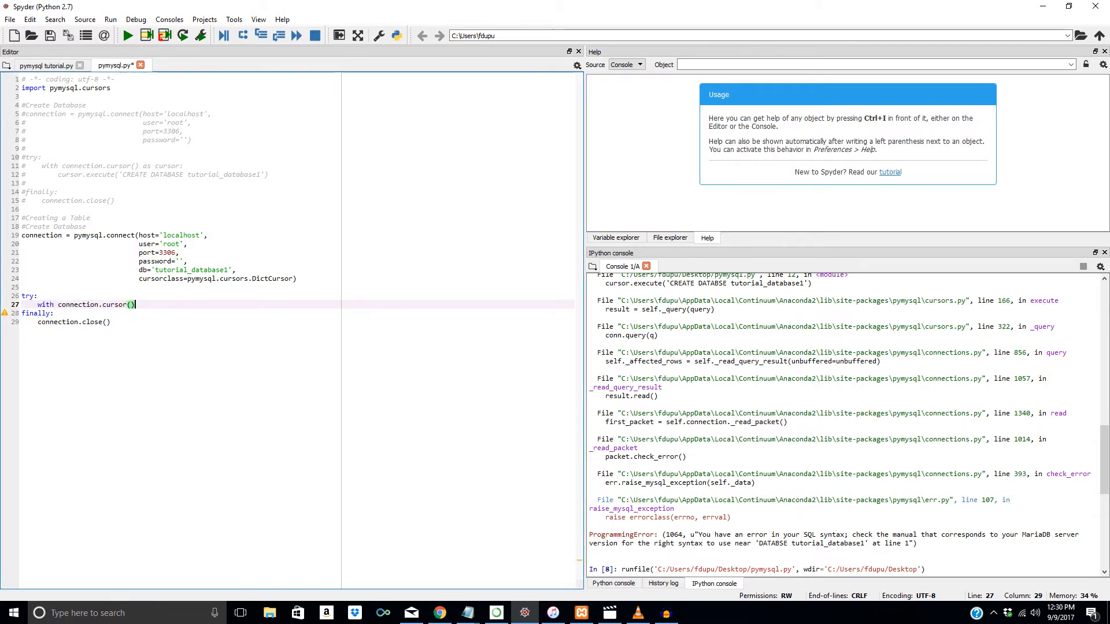
{"action": "type", "text": "as cursor"}
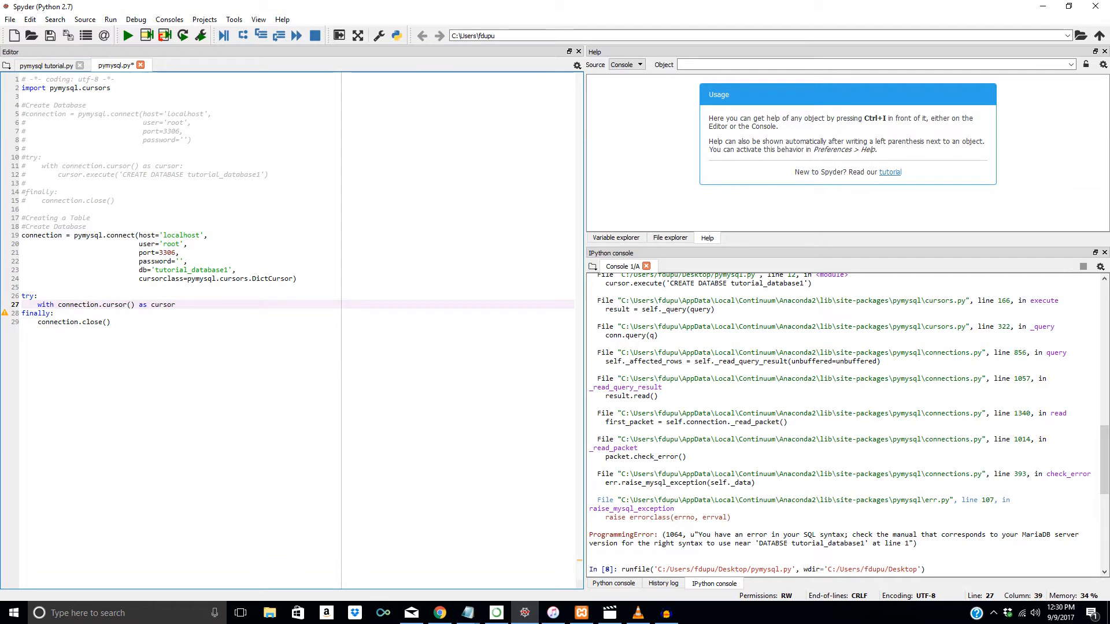
{"action": "type", "text": ":"}
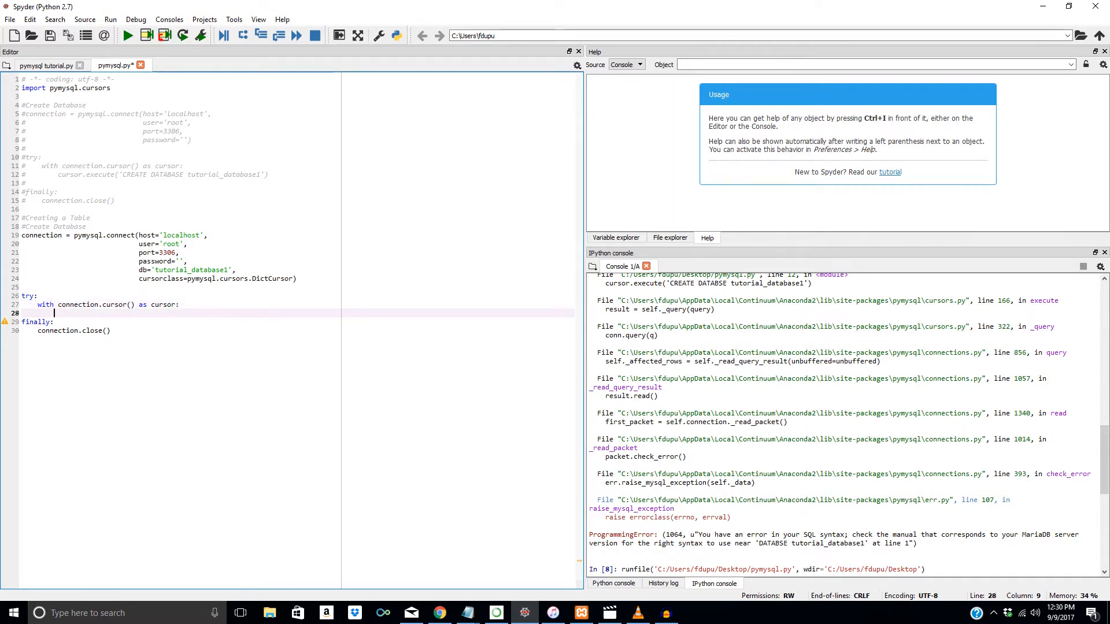
{"action": "type", "text": "cursor.execute"}
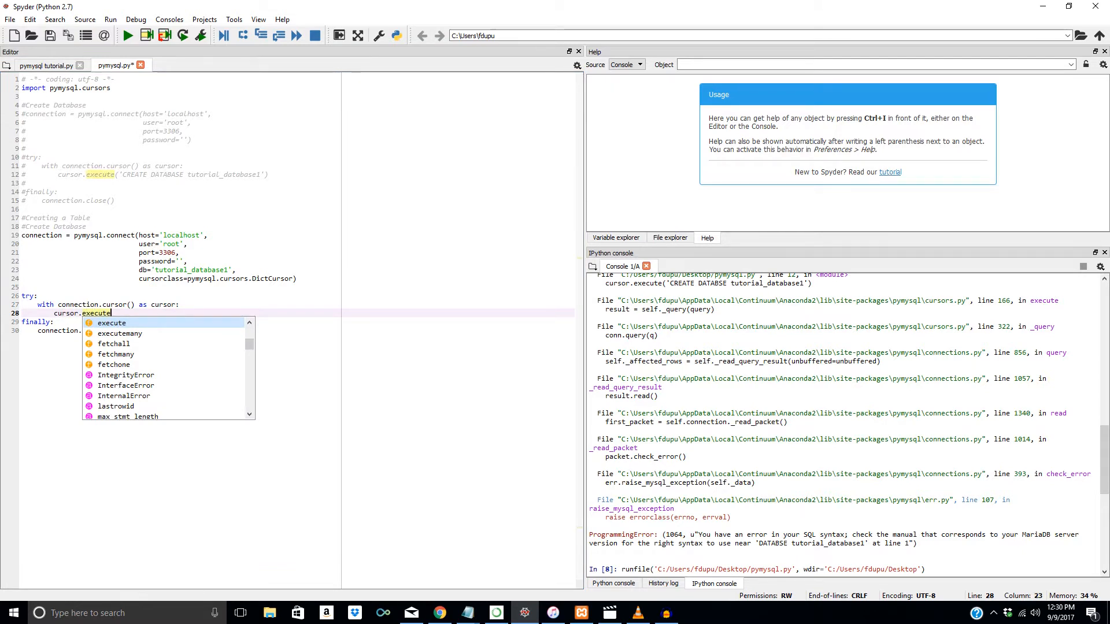
Step: Add a sqlQuery line above cursor.execute beginning "CREATE TABLE IF NOT EXISTS"
{"action": "type", "text": "(sqlQue"}
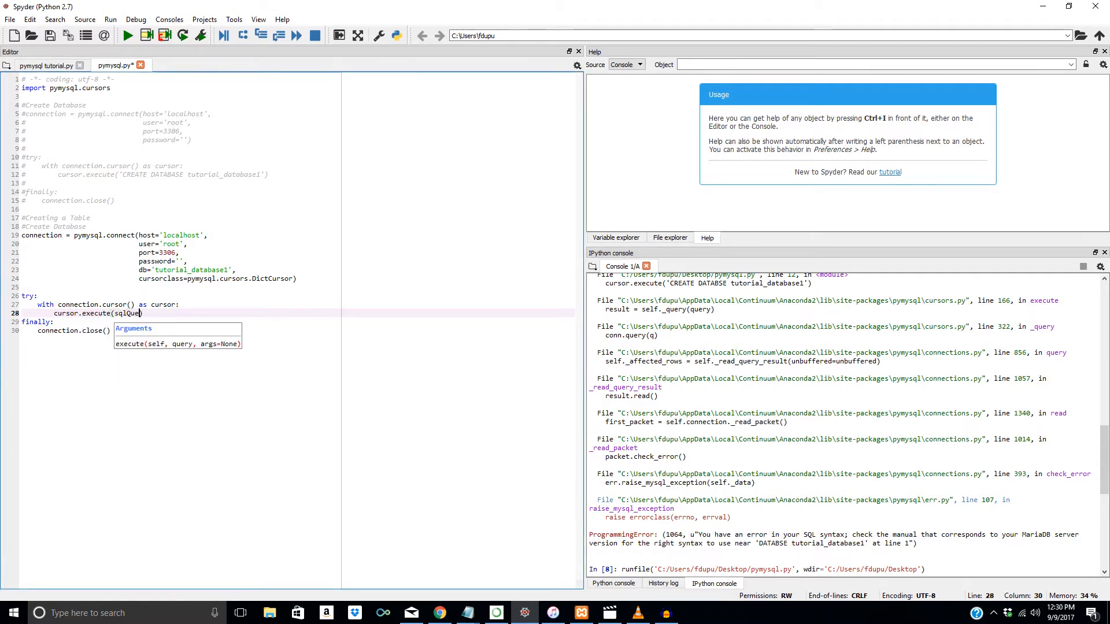
{"action": "left_click", "coordinate": [159, 304]}
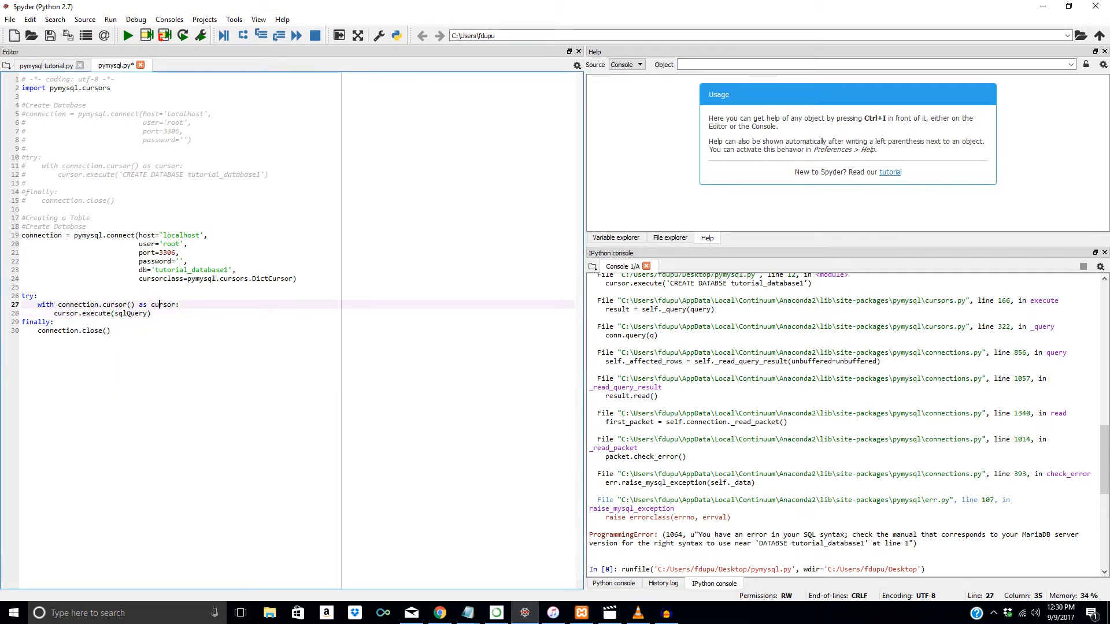
{"action": "key", "text": "Enter"}
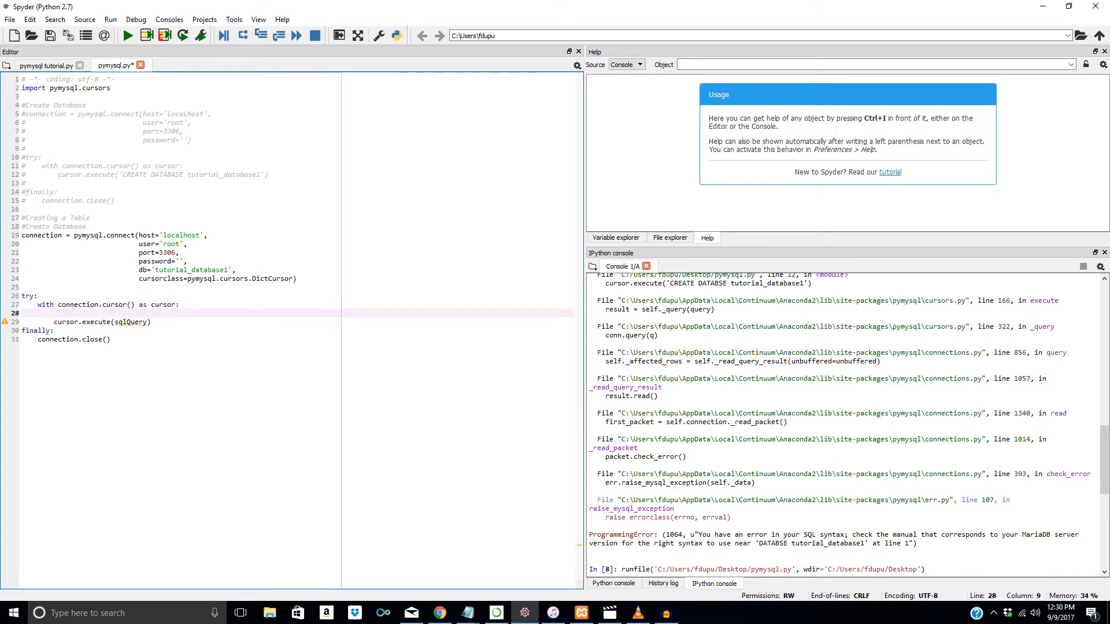
{"action": "type", "text": "sqlQuery ="}
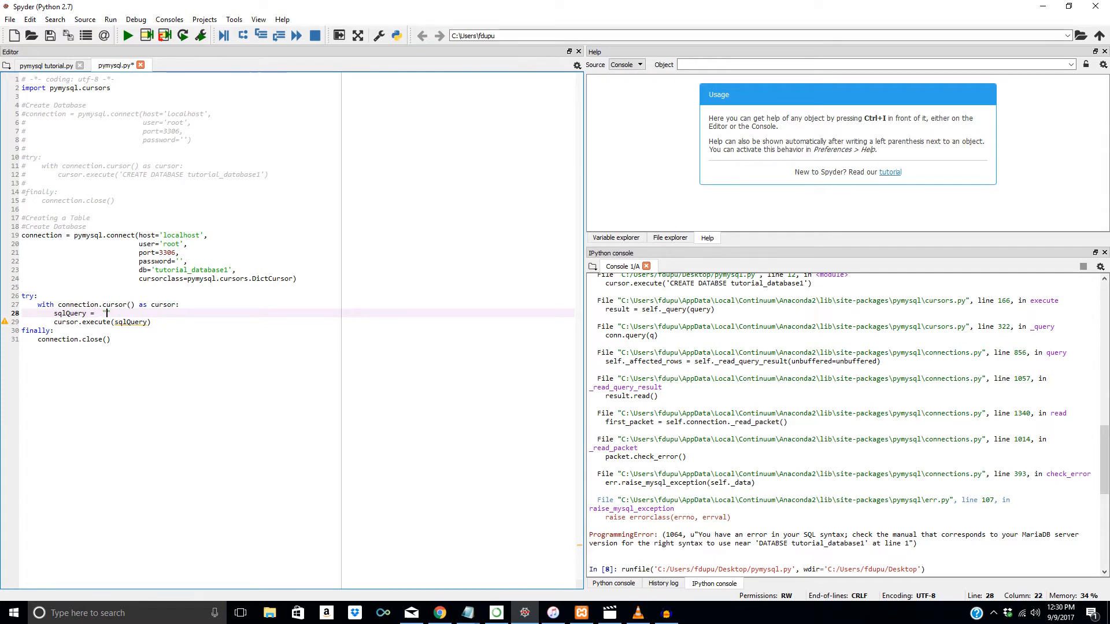
{"action": "type", "text": "\"CRE"}
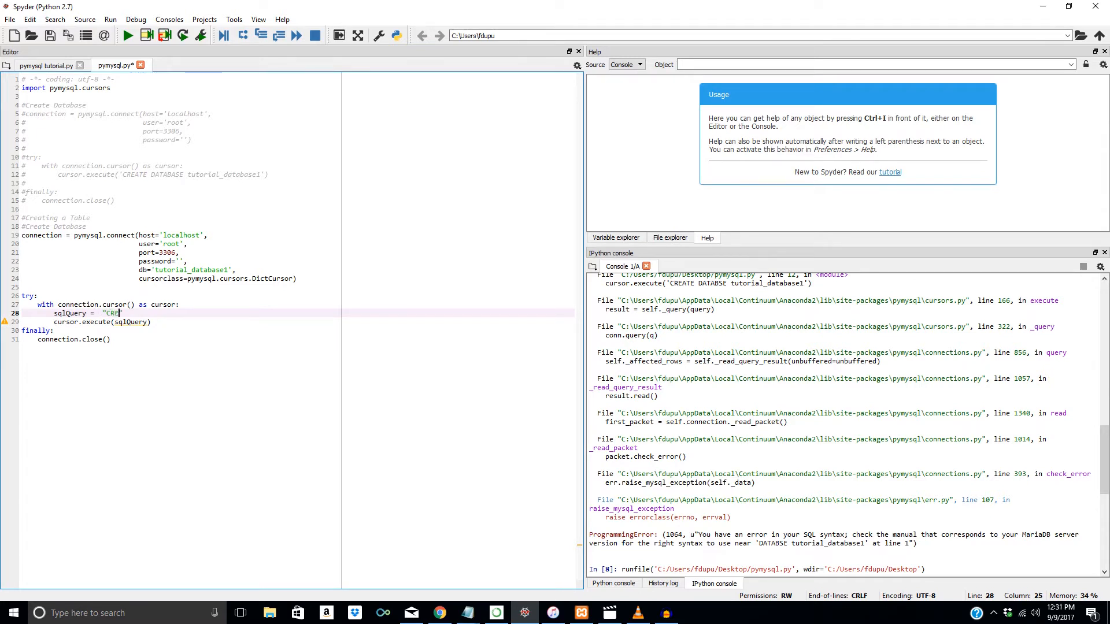
{"action": "type", "text": "ATE"}
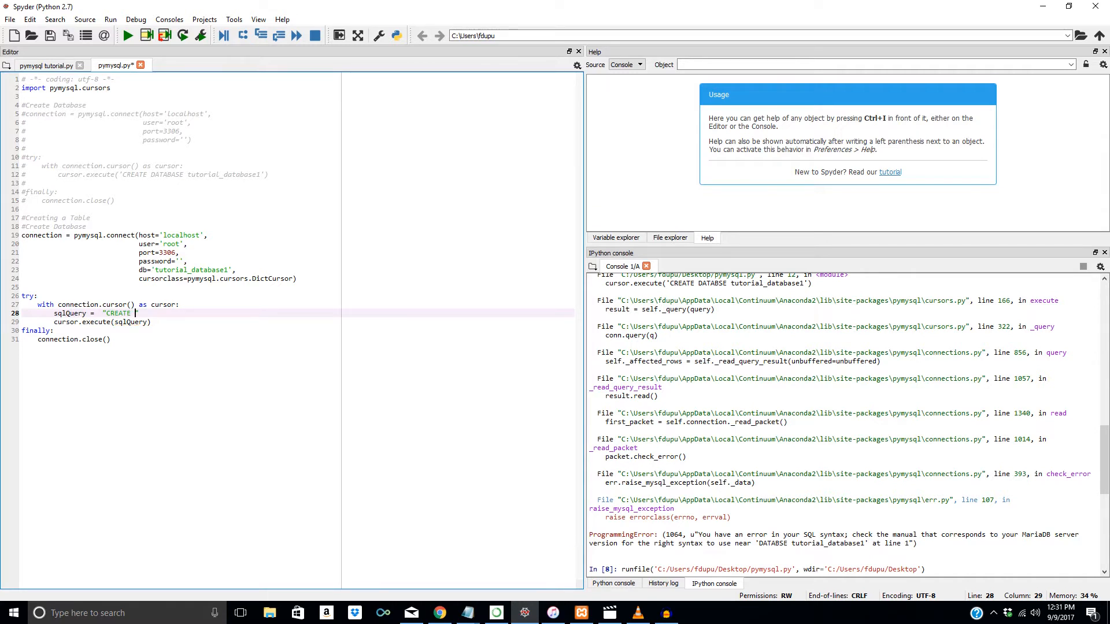
{"action": "type", "text": "TABLE IF"}
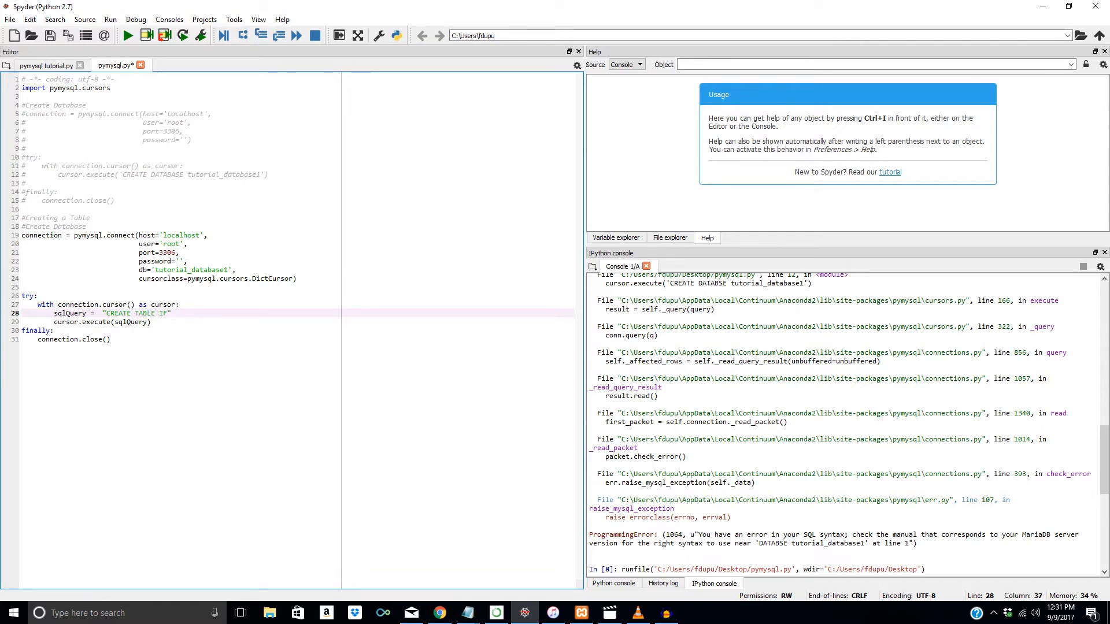
{"action": "type", "text": "NOT EXISTS"}
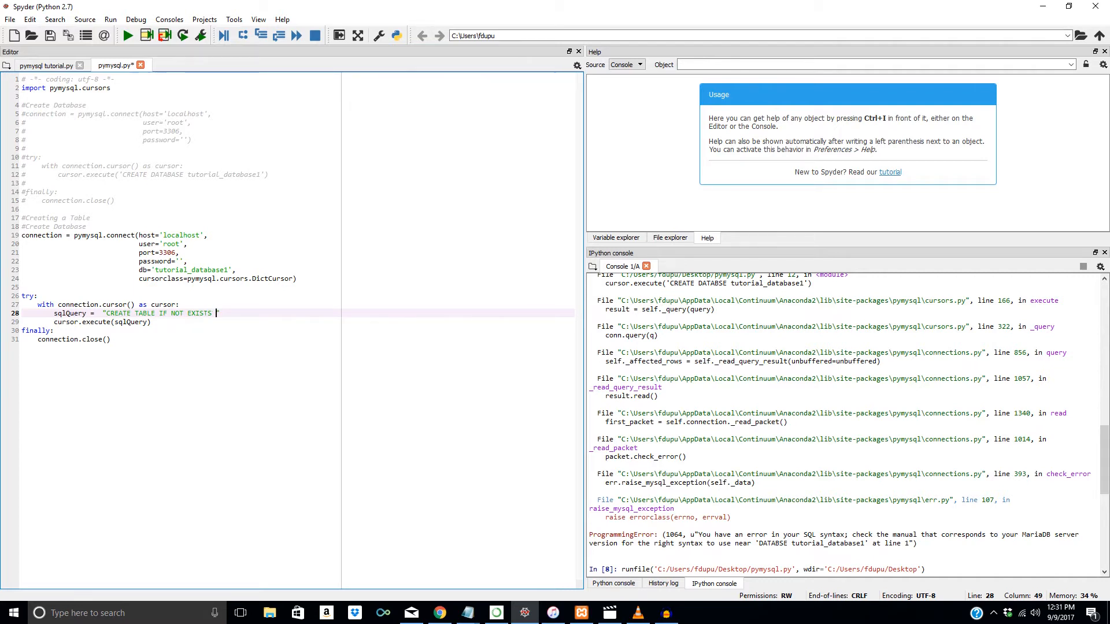
Step: Name the table sdata with Date INT, Open DECIMAL(18, 4) and High DECIMAL(18, 4) columns
{"action": "type", "text": "\""}
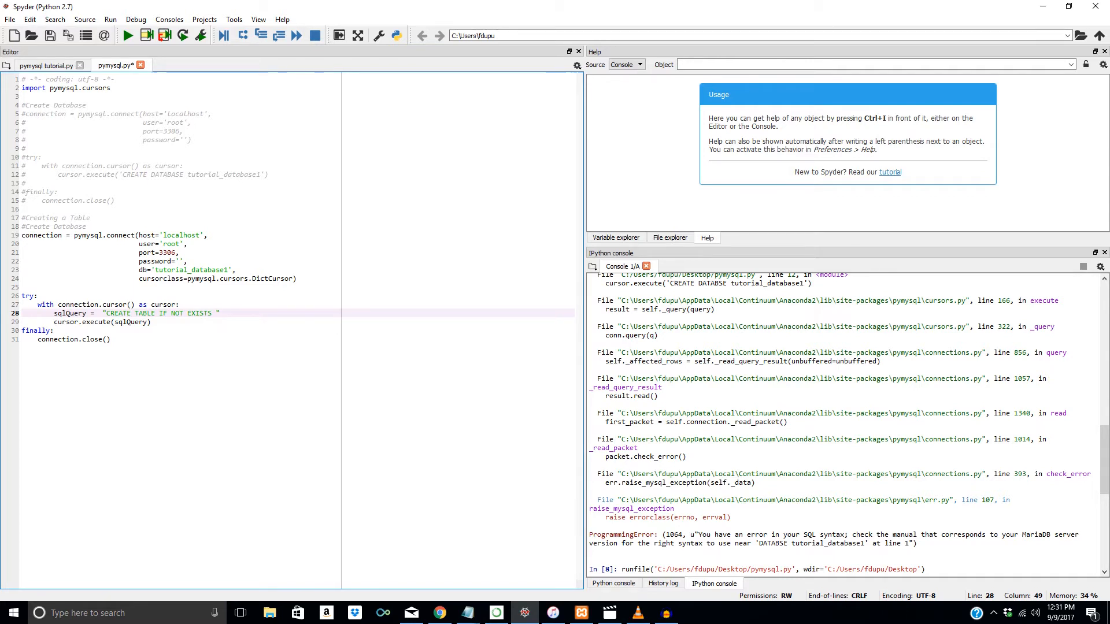
{"action": "type", "text": "sdata"}
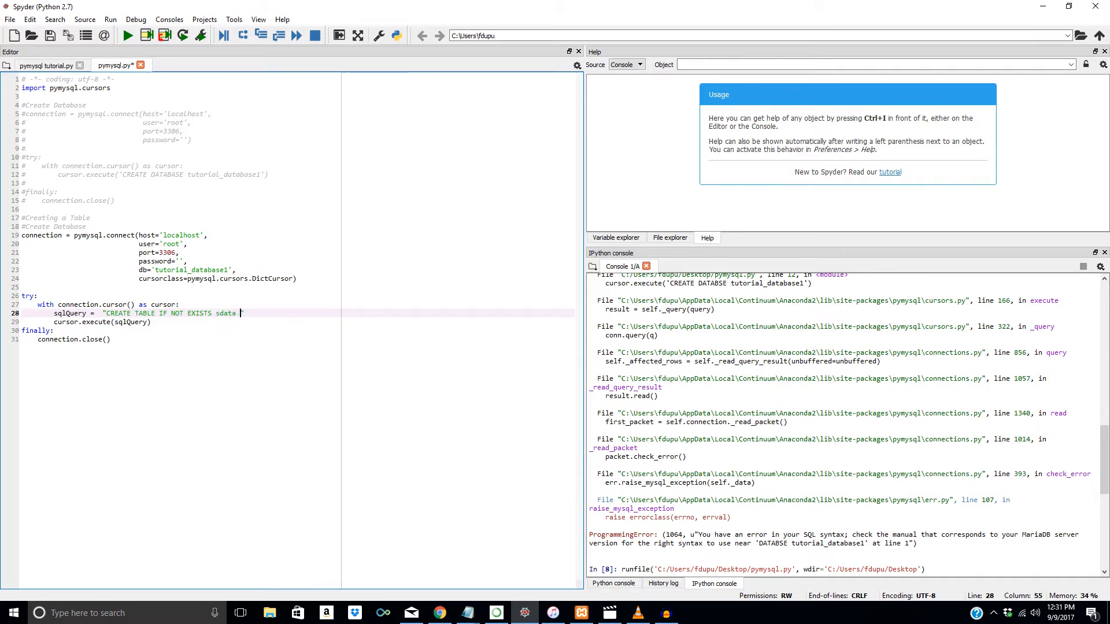
{"action": "key", "text": "BackSpace"}
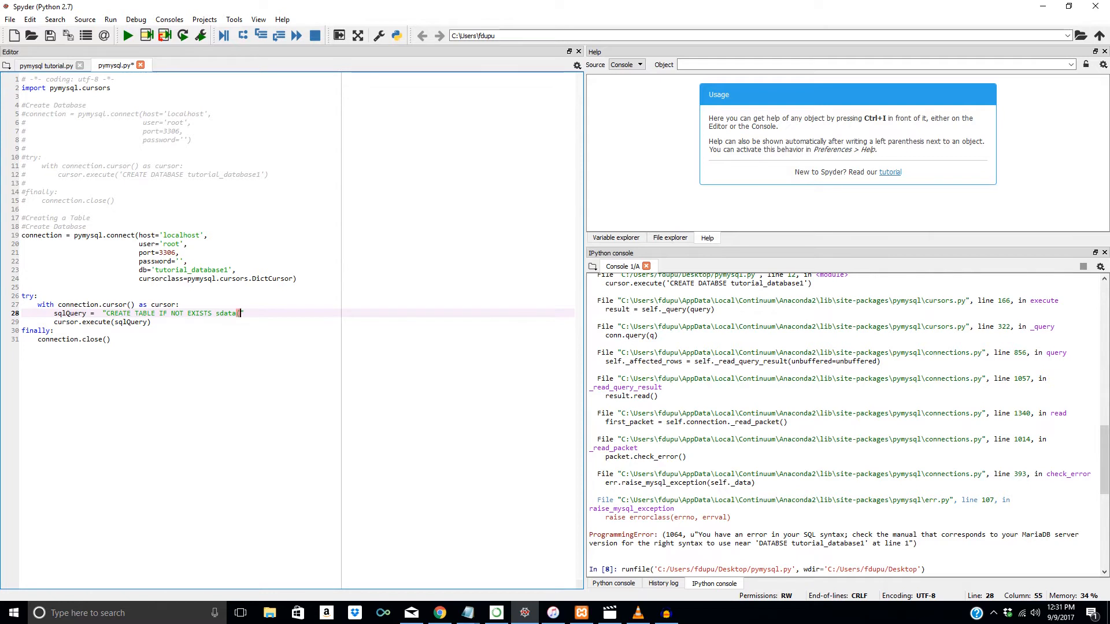
{"action": "type", "text": "(Date"}
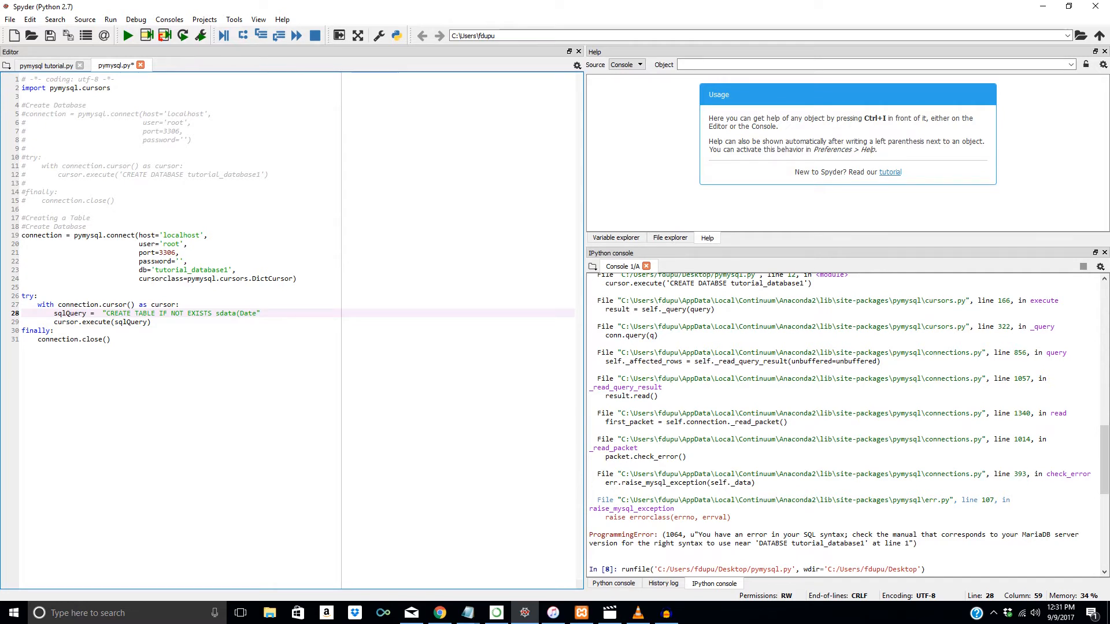
{"action": "type", "text": "INT\""}
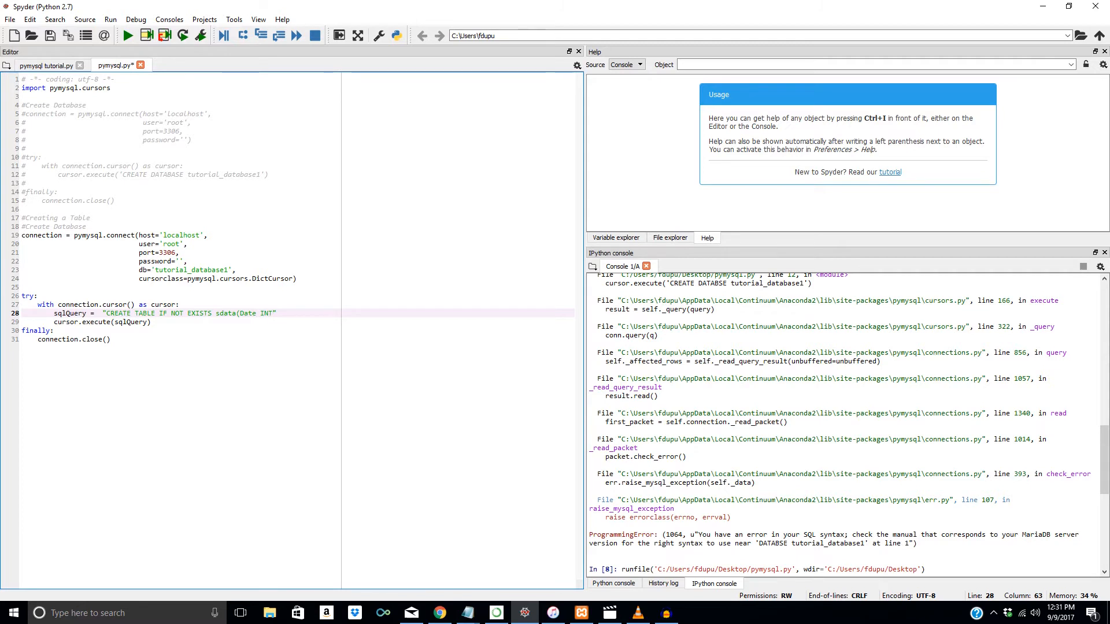
{"action": "type", "text": "Open("}
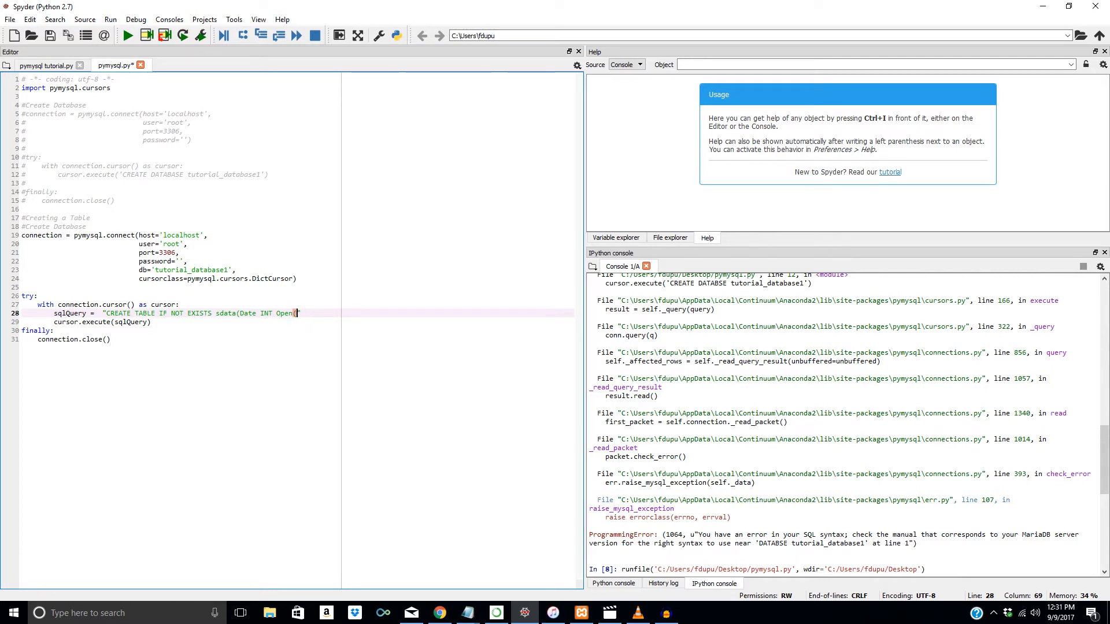
{"action": "type", "text": "DECIMAL("}
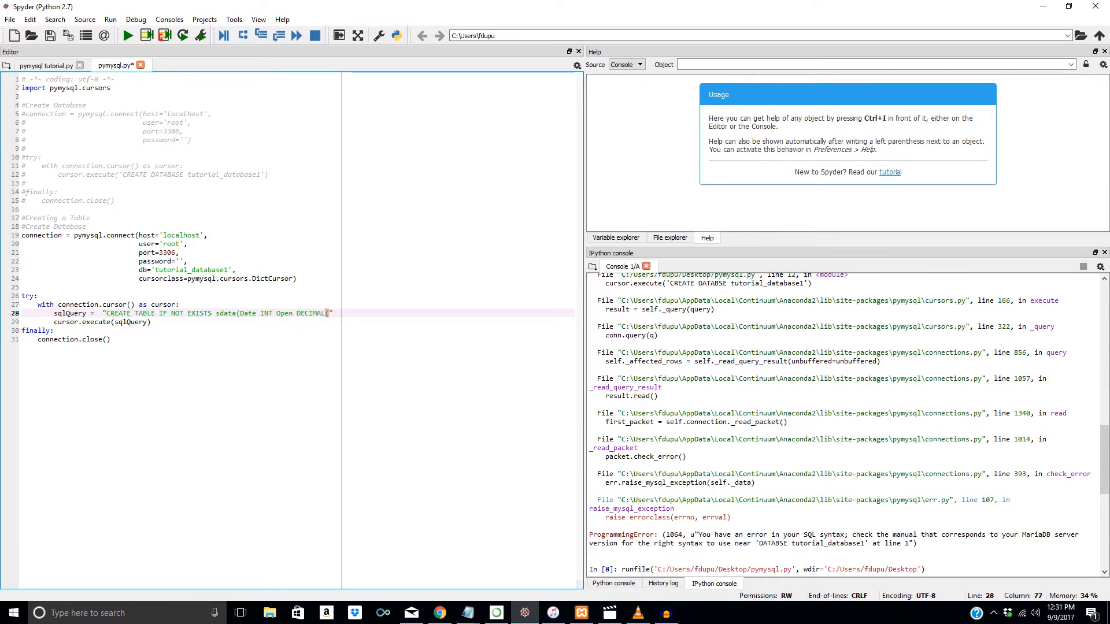
{"action": "type", "text": "(18,"}
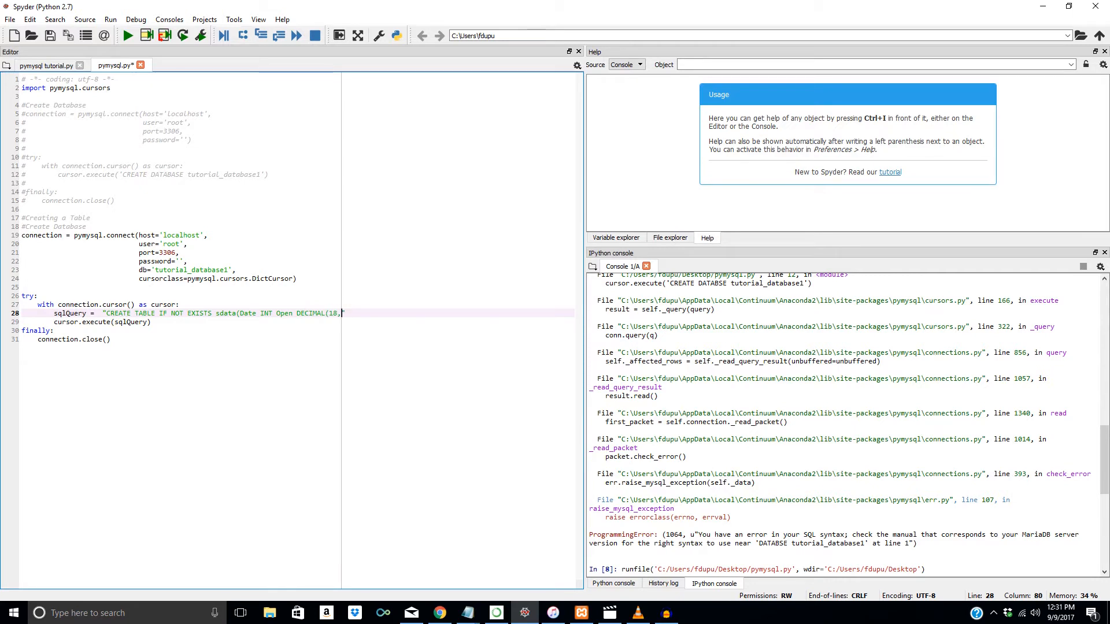
{"action": "type", "text": "4"}
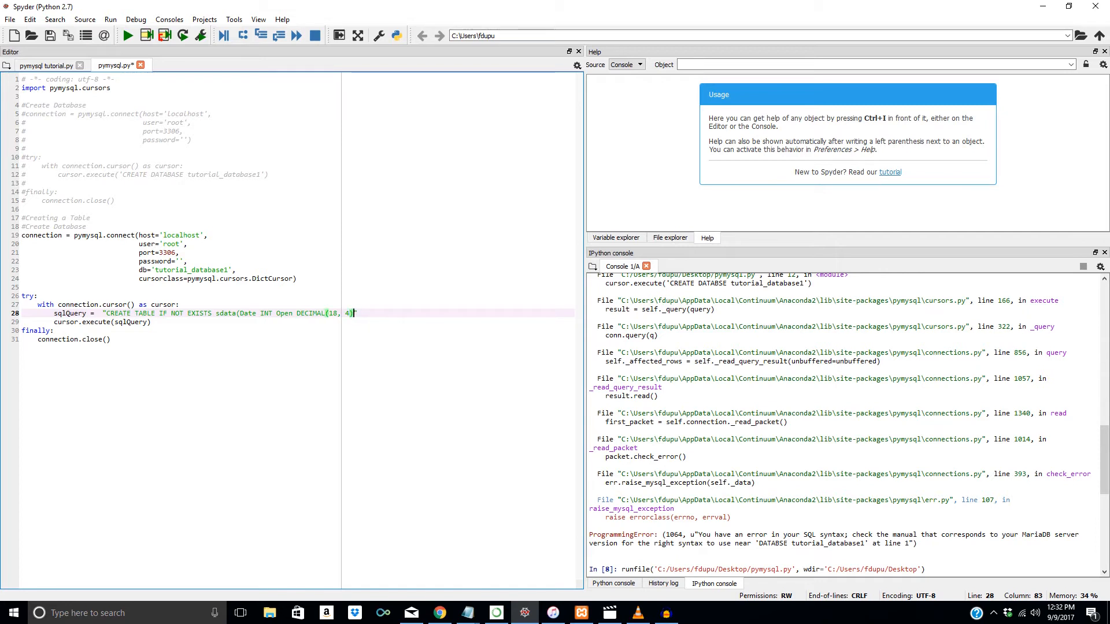
{"action": "type", "text": ", High\""}
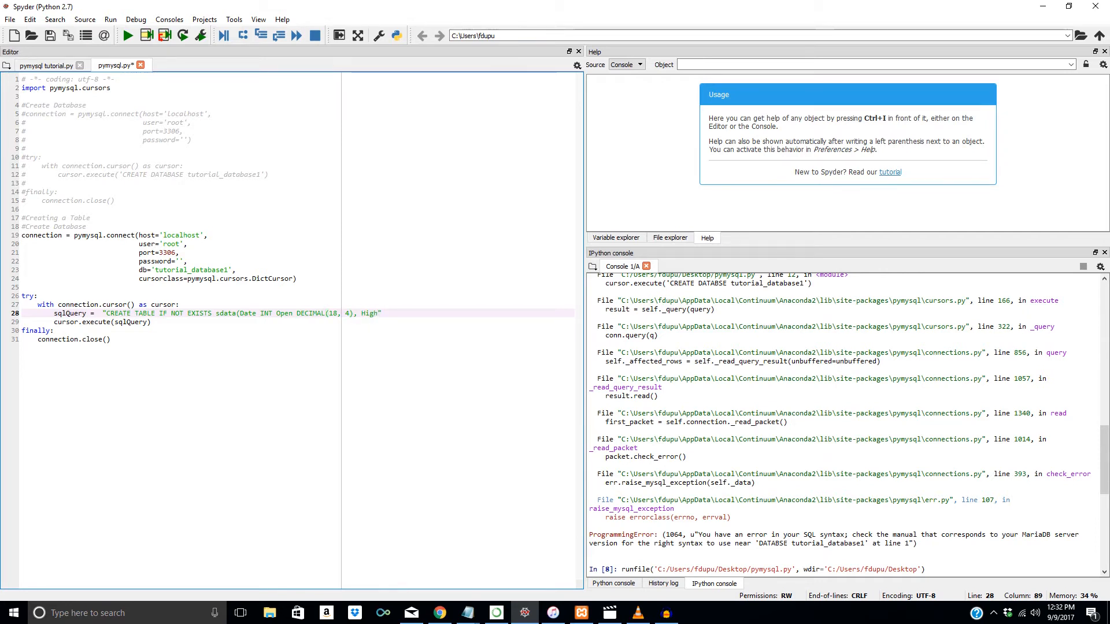
{"action": "type", "text": "DECIMAL"}
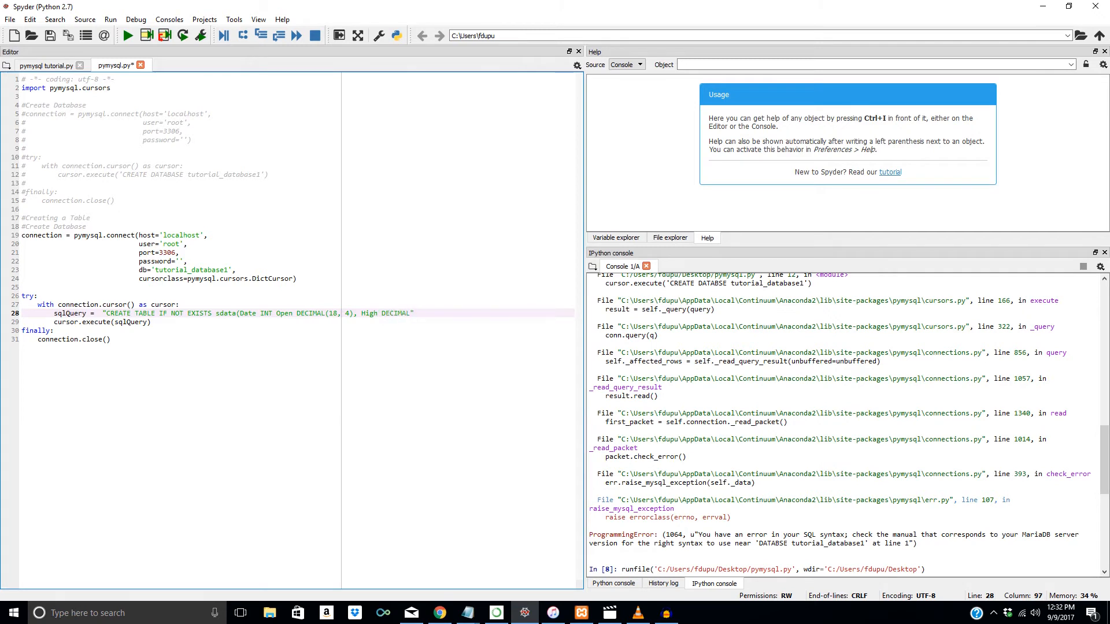
{"action": "type", "text": "(18,"}
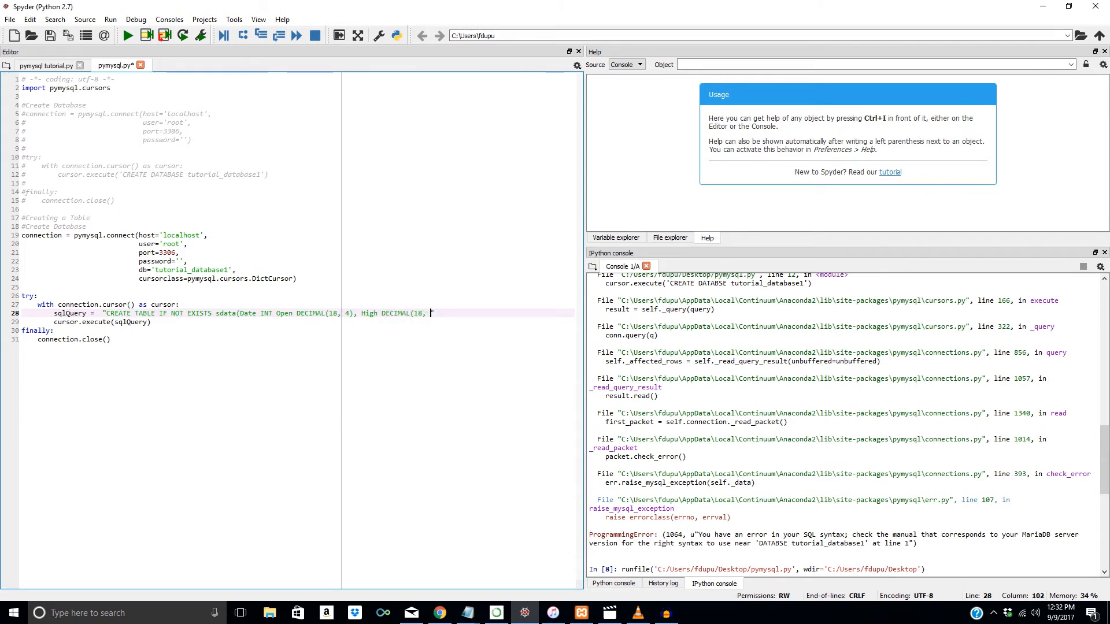
{"action": "type", "text": "4)"}
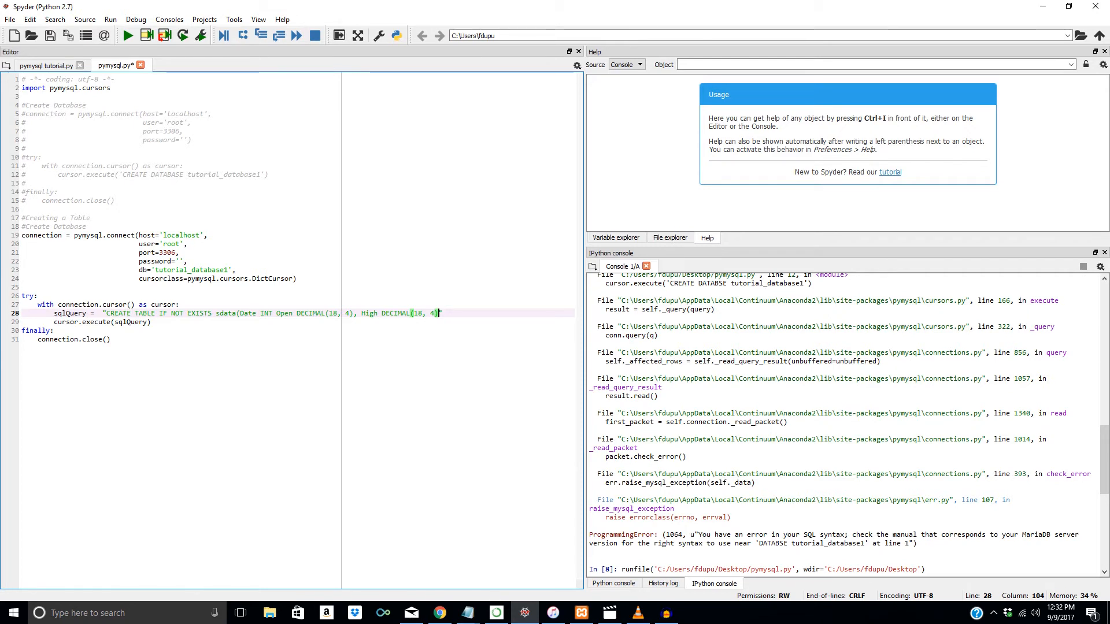
{"action": "type", "text": "\""}
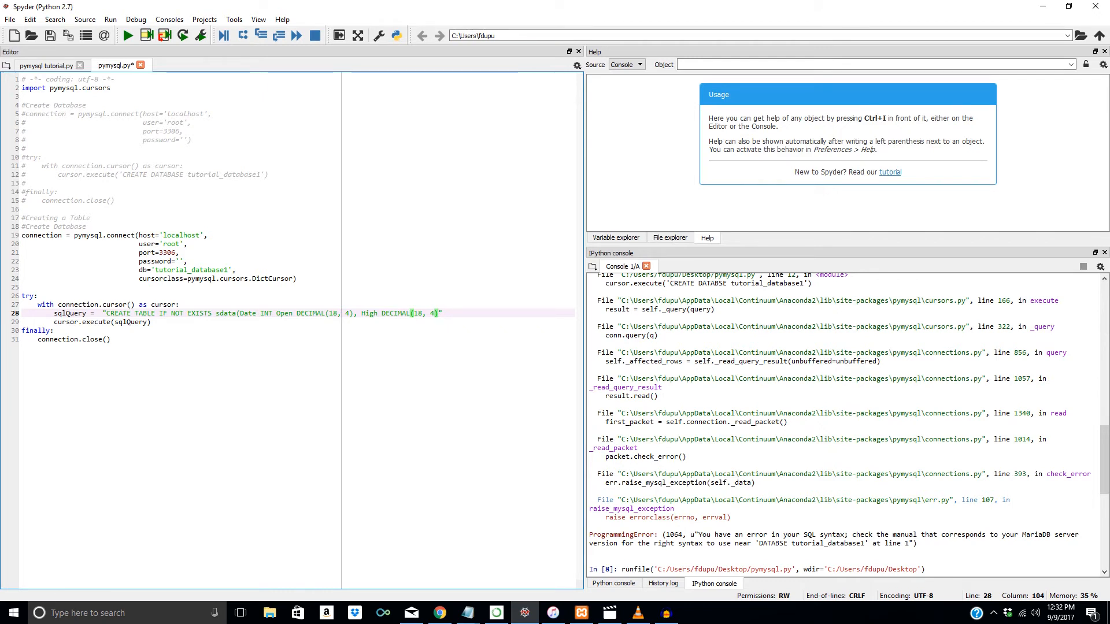
Step: Append Low DECIMAL(18, 4) and Close DECIMAL(18, 4) columns to the sdata query
{"action": "type", "text": ","}
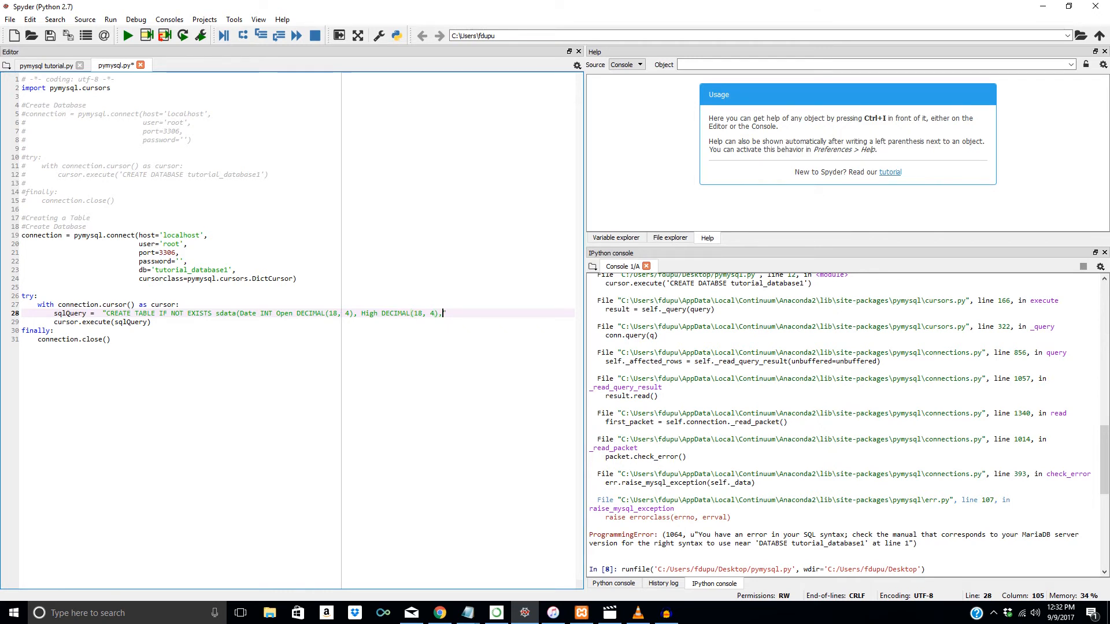
{"action": "type", "text": "Low"}
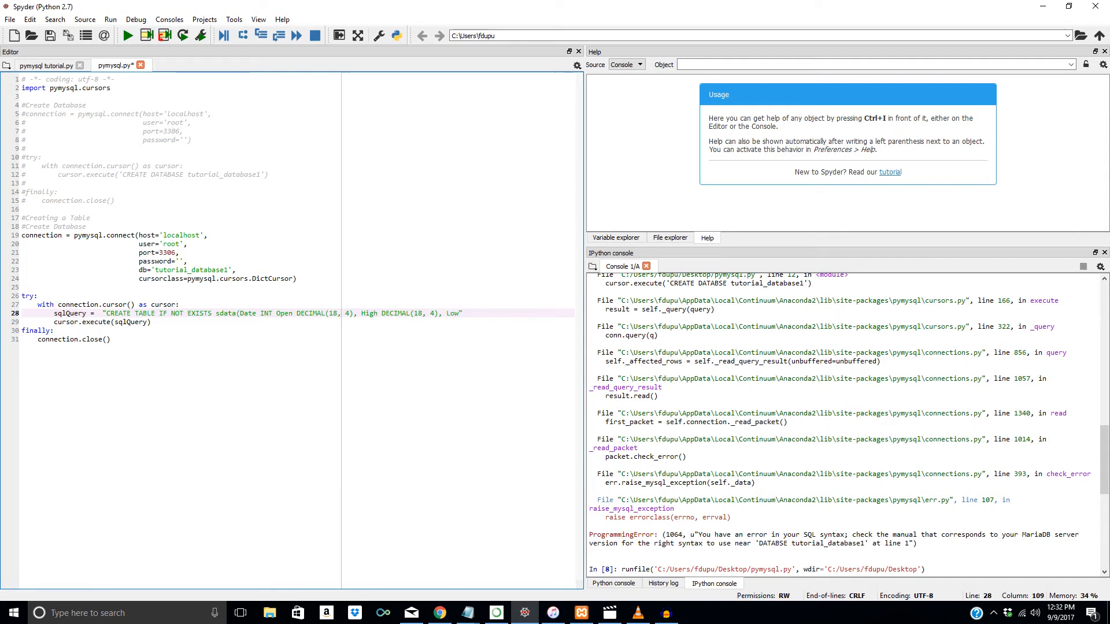
{"action": "type", "text": "DECIMAL(18, 4),"}
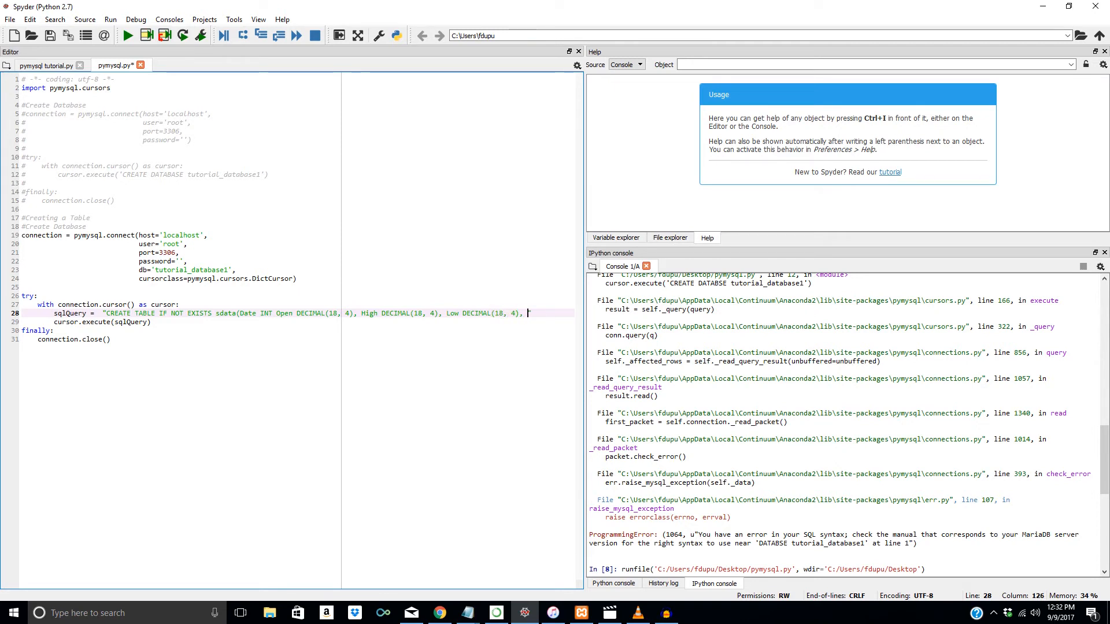
{"action": "type", "text": "Close DECI"}
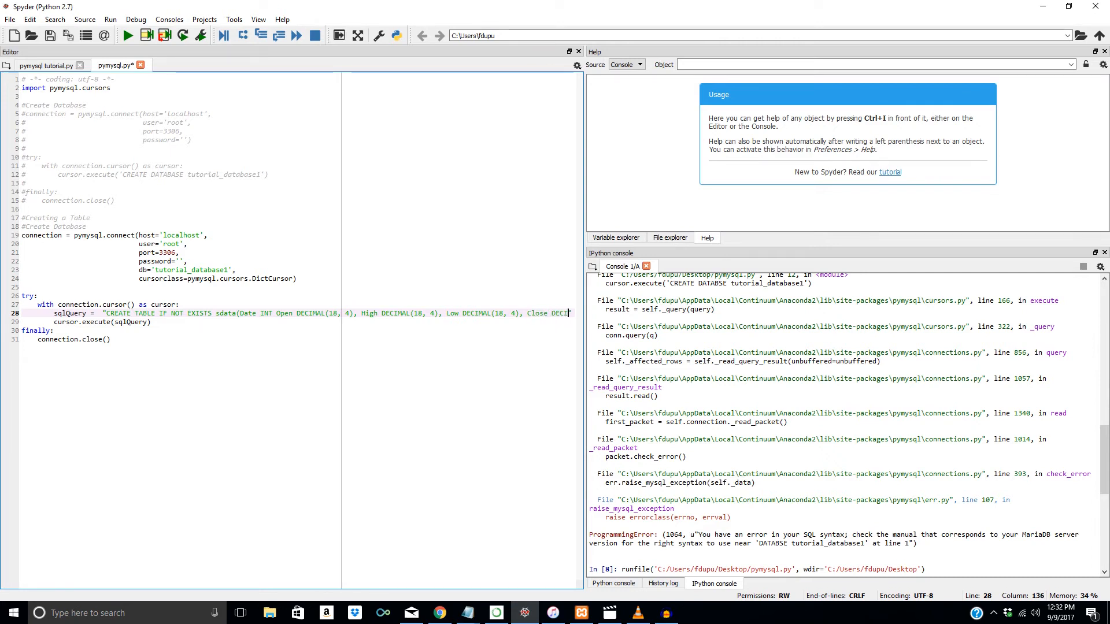
{"action": "scroll", "scroll_direction": "right", "scroll_amount": 3}
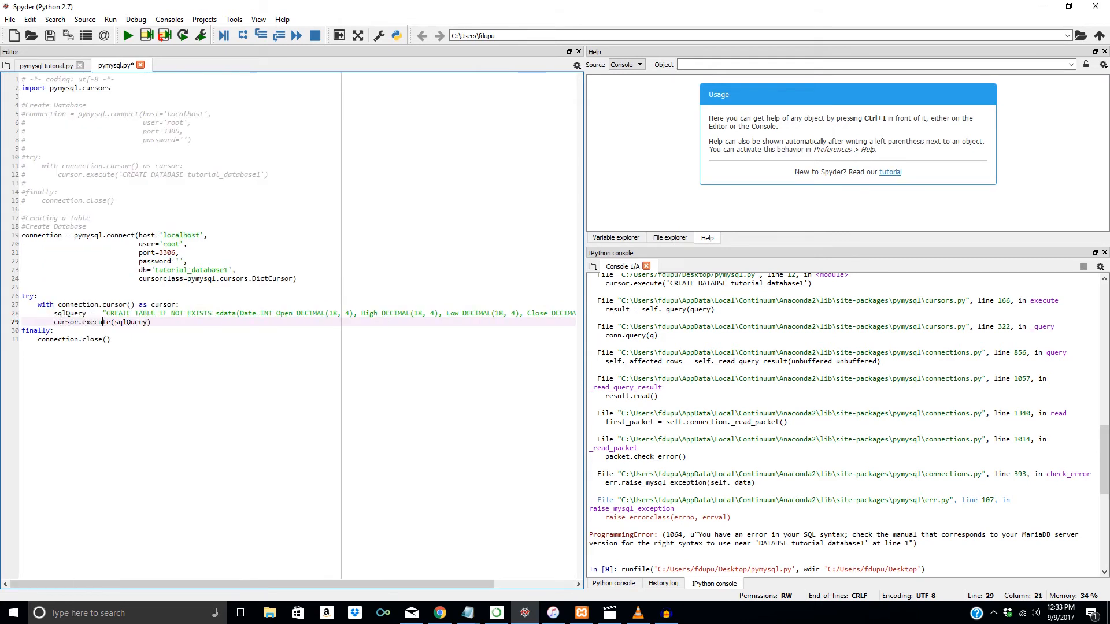
Step: Run the script and read the ProgrammingError 1064 syntax error near the Open column
{"action": "left_click", "coordinate": [103, 313]}
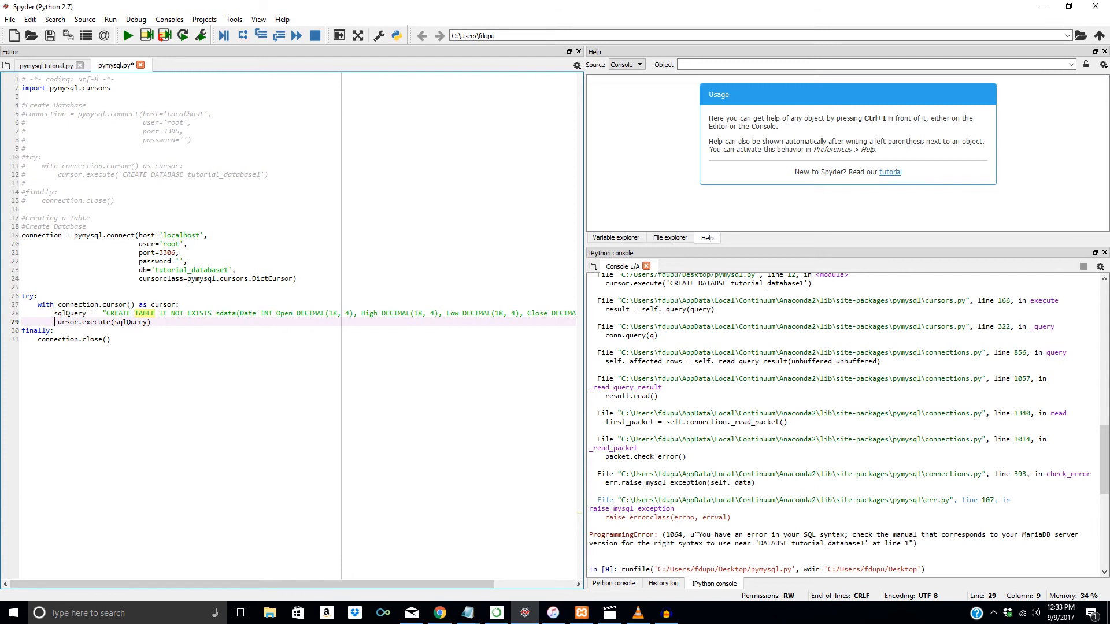
{"action": "left_click", "coordinate": [130, 36]}
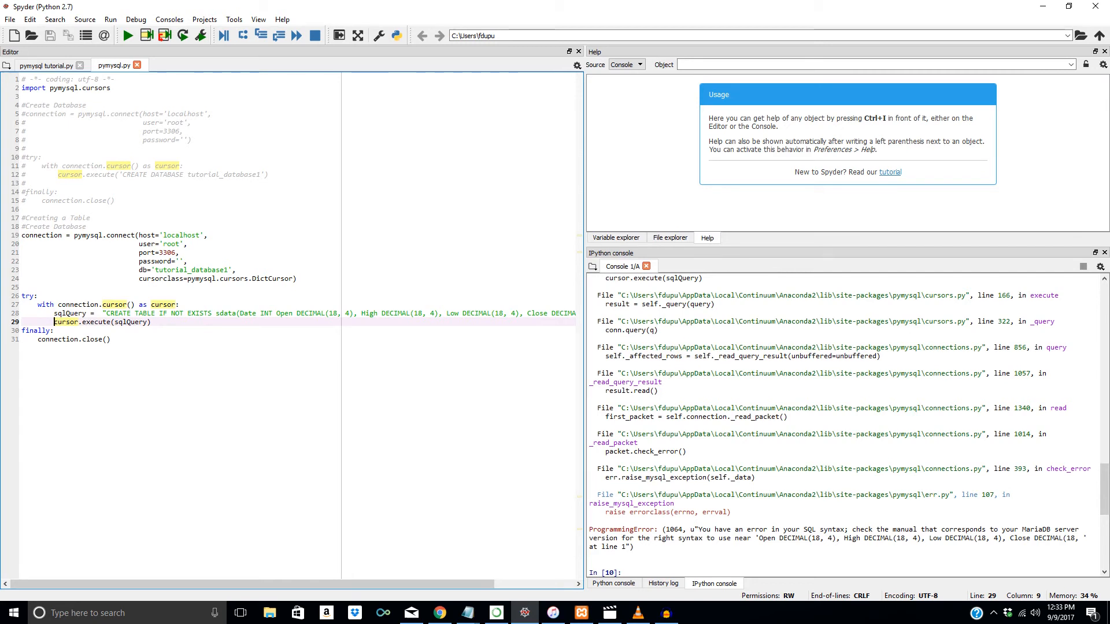
{"action": "left_click", "coordinate": [152, 313]}
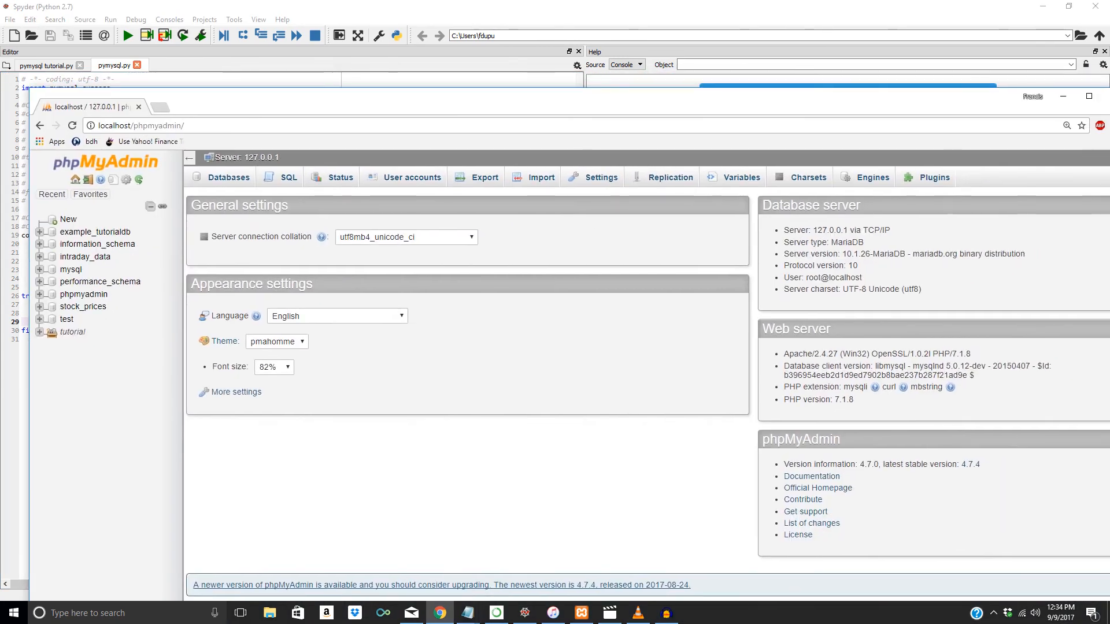
Step: Expand the tutorial group and open tutorial_database1 to see the sdata table
{"action": "left_click", "coordinate": [39, 332]}
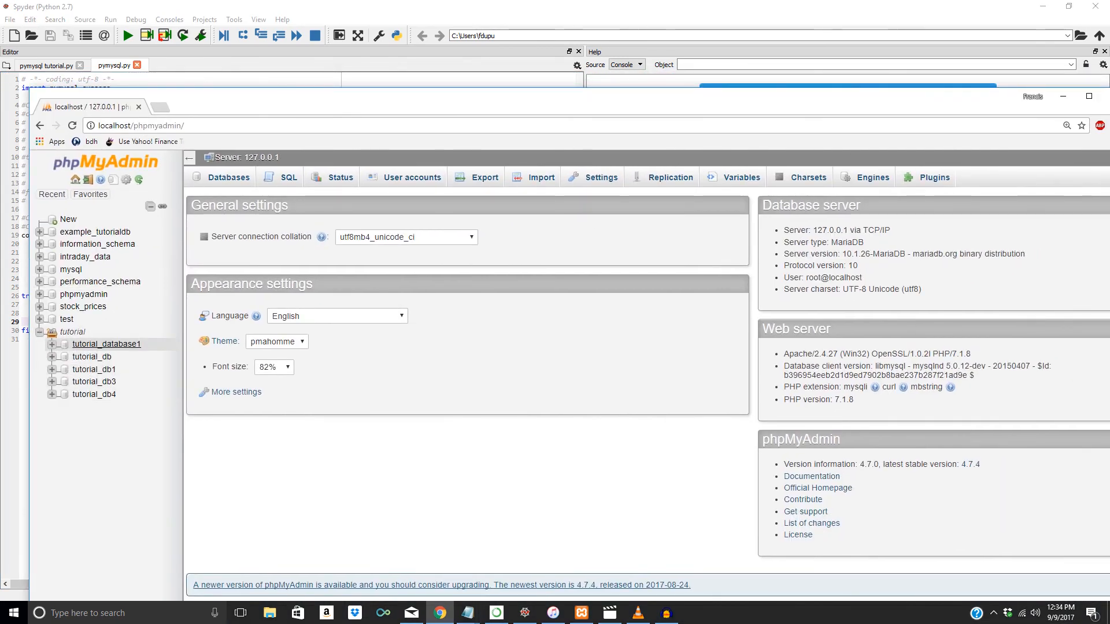
{"action": "left_click", "coordinate": [107, 344]}
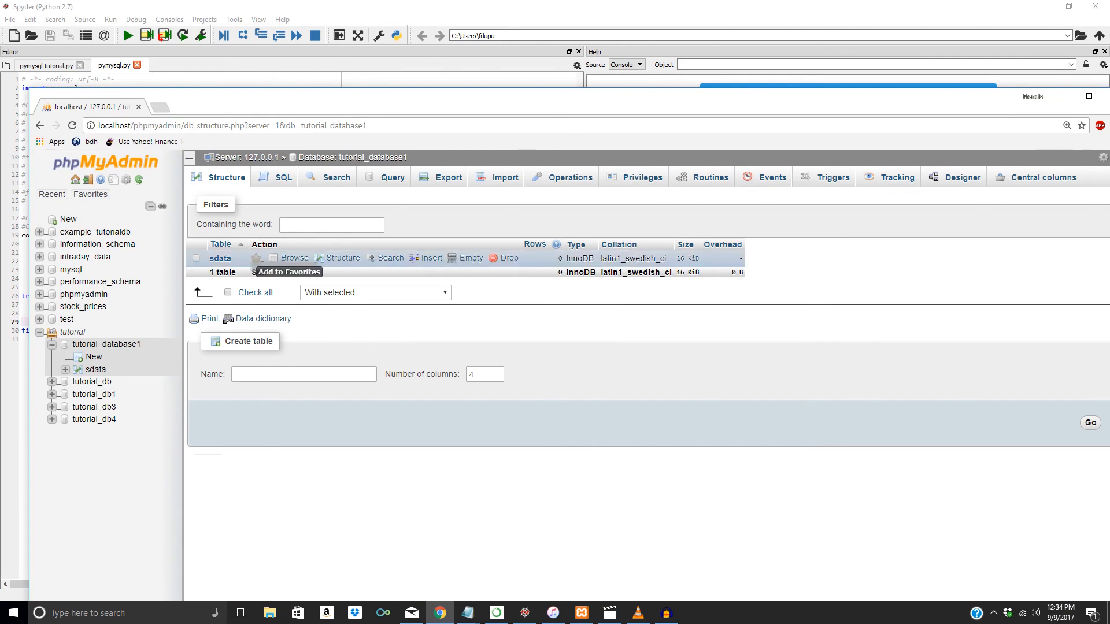